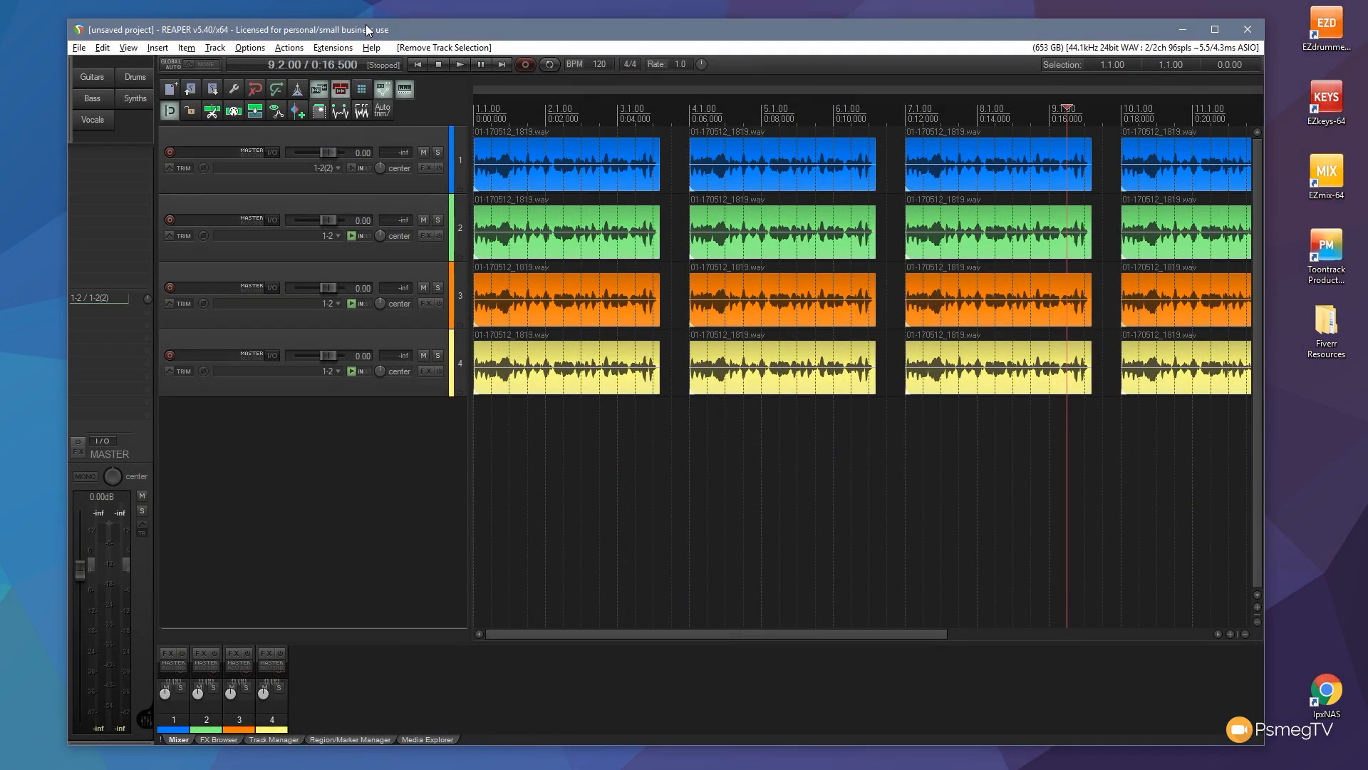
- Open the Screensets/Layouts window from the View menu to see the empty selection sets
{"action": "left_click", "coordinate": [127, 47]}
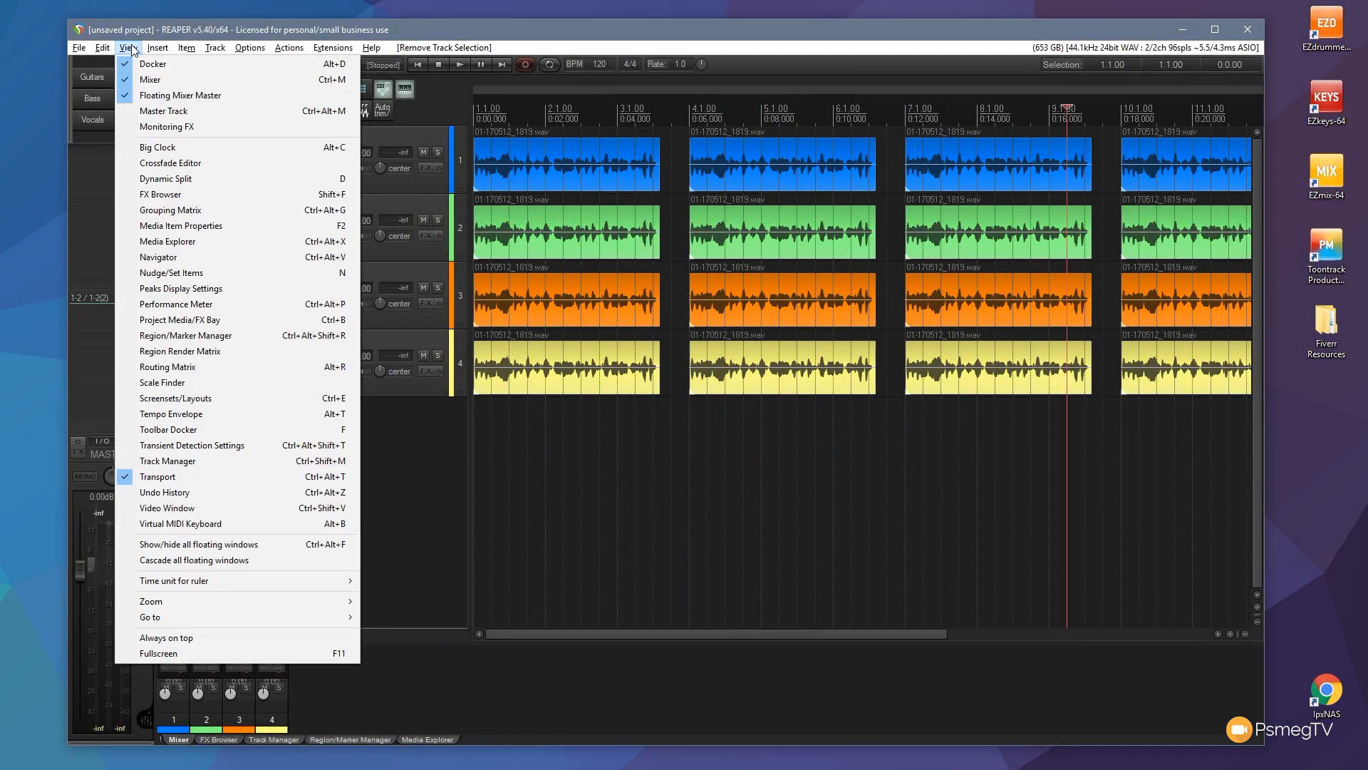
{"action": "mouse_move", "coordinate": [174, 397]}
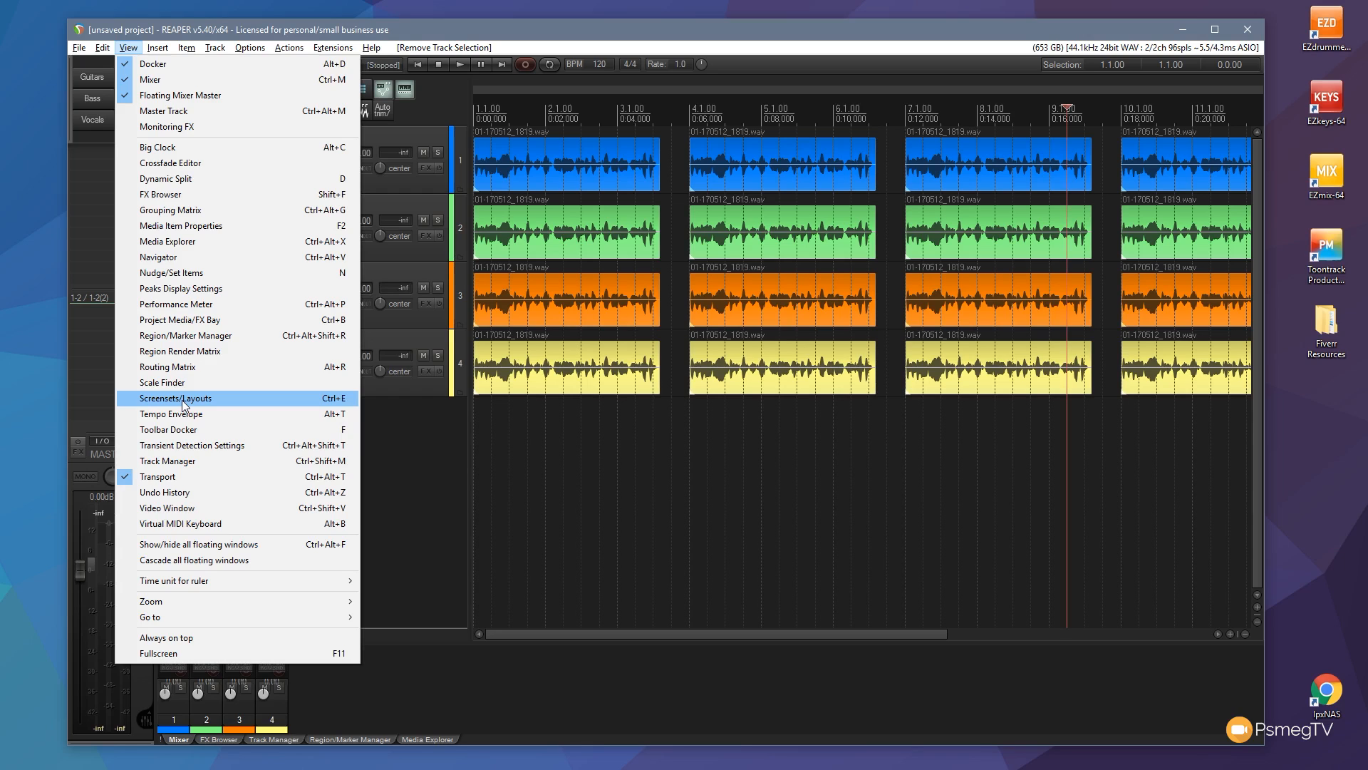
{"action": "left_click", "coordinate": [177, 399]}
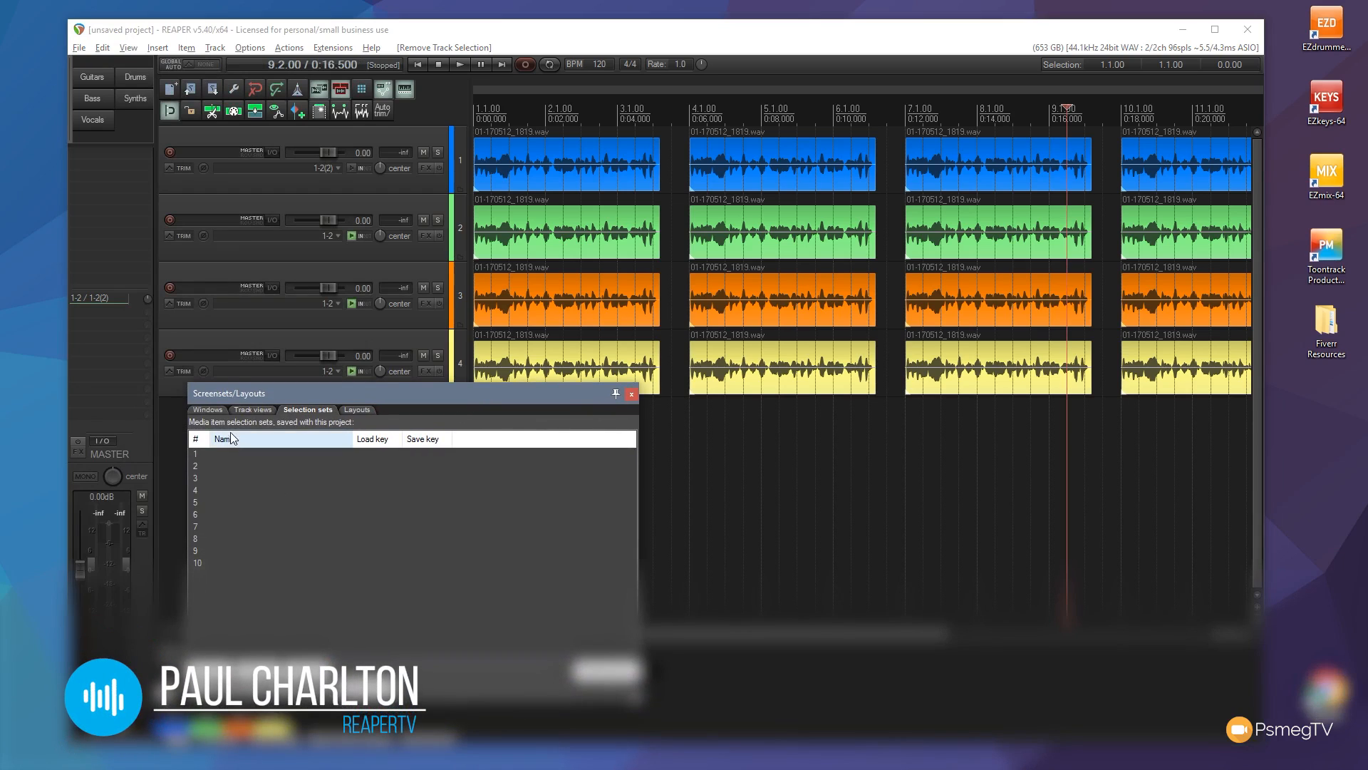
{"action": "left_click", "coordinate": [207, 409]}
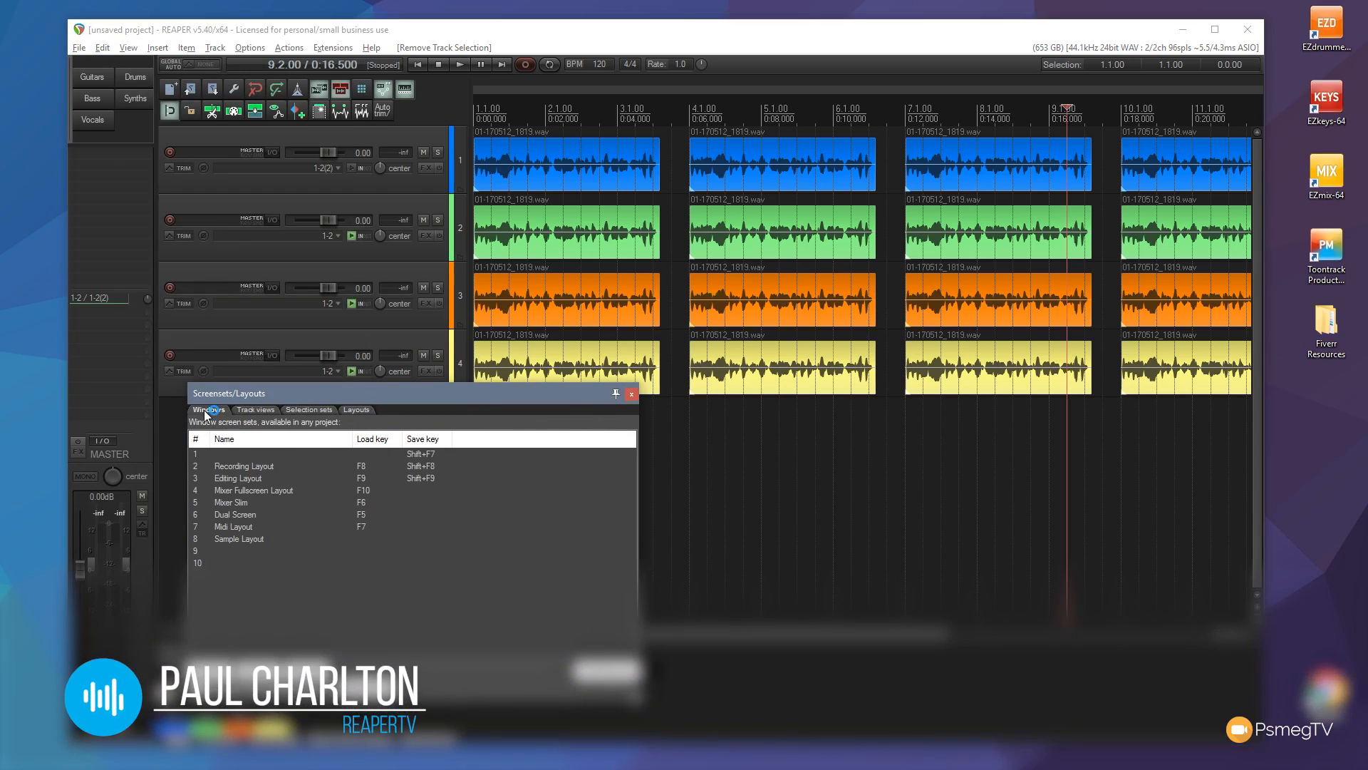
{"action": "left_click", "coordinate": [306, 410]}
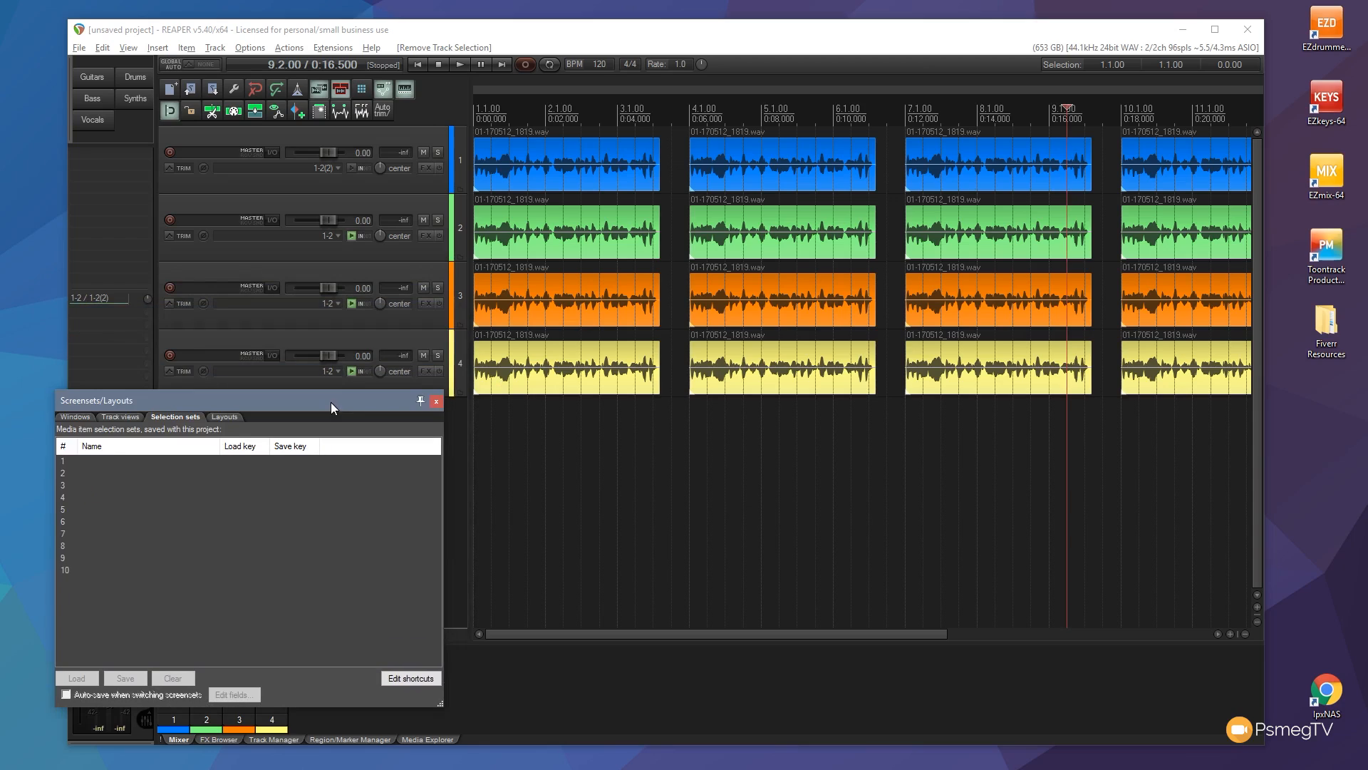
{"action": "mouse_move", "coordinate": [588, 421]}
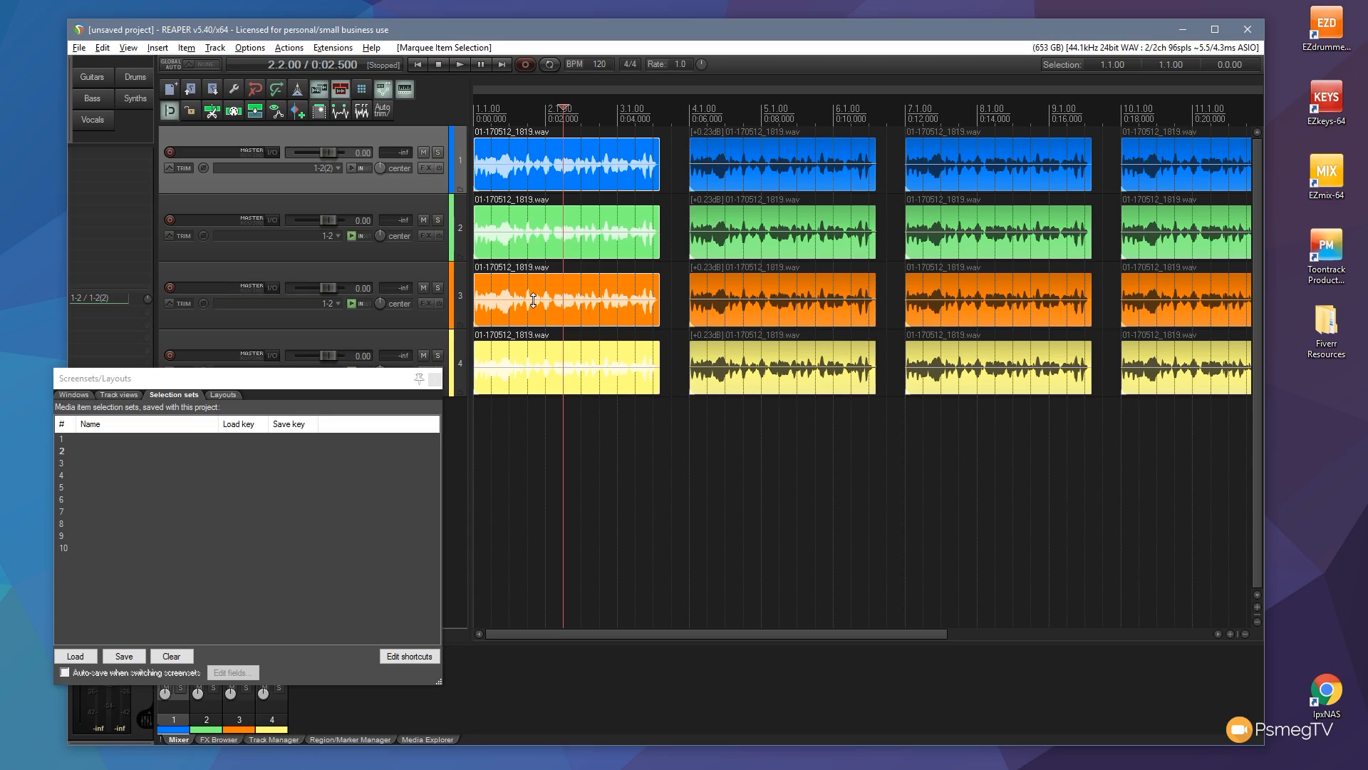
{"action": "mouse_move", "coordinate": [120, 439]}
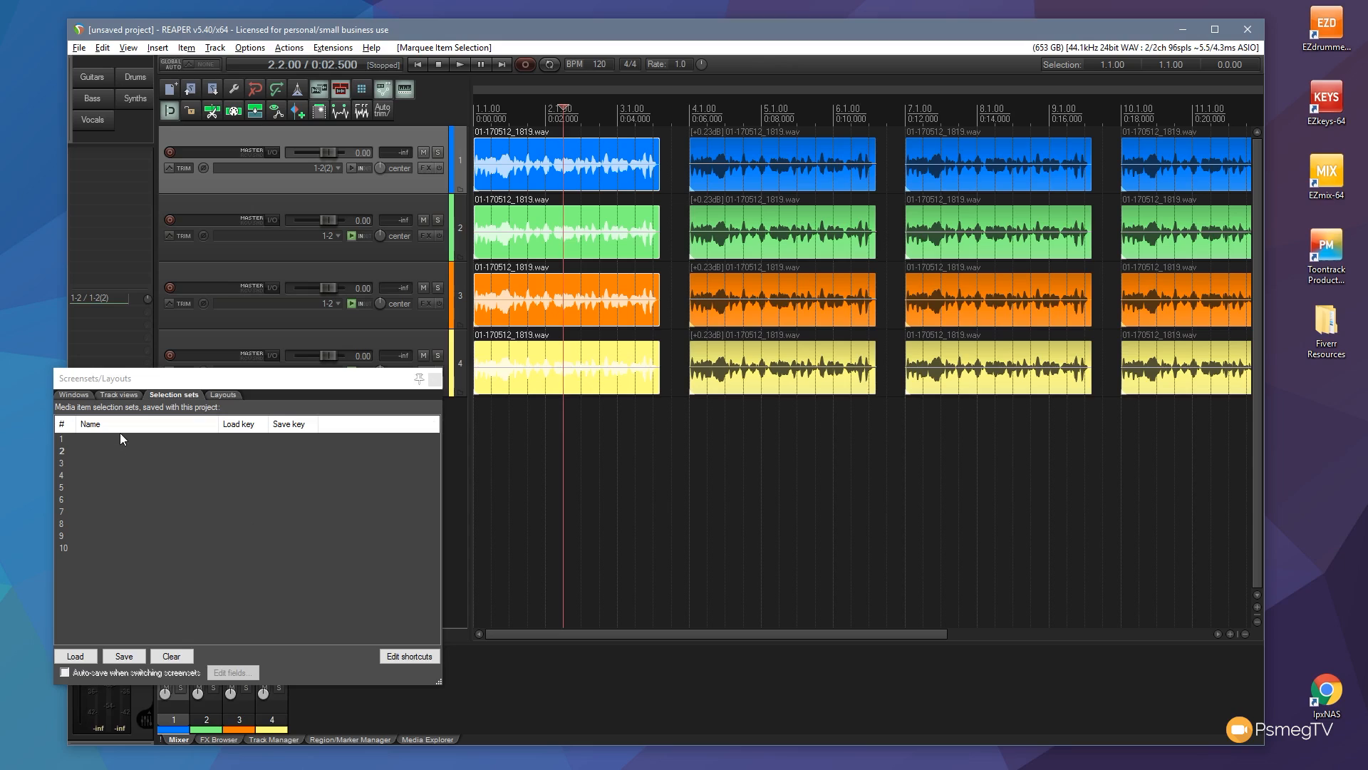
{"action": "mouse_move", "coordinate": [86, 451]}
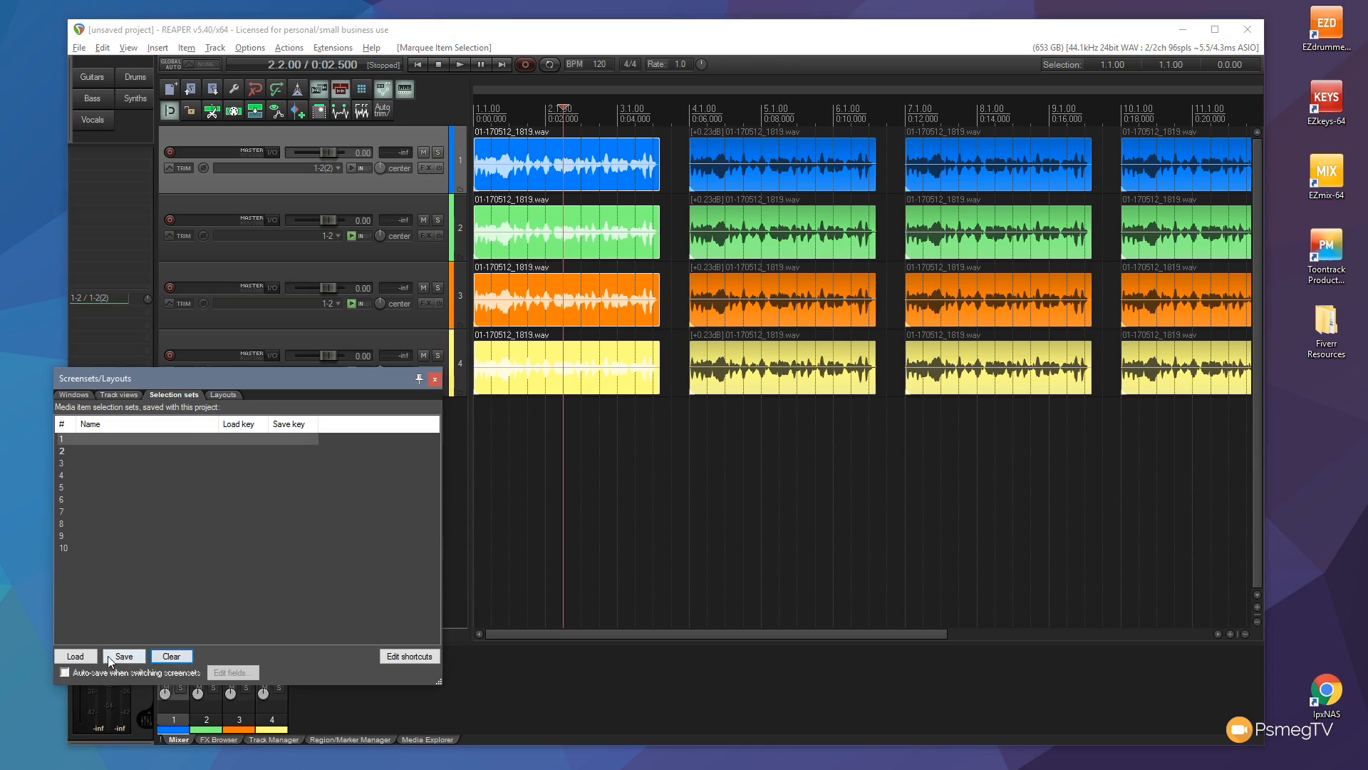
- Save the selected first items across all tracks as selection set 'Verse' in slot 1
{"action": "left_click", "coordinate": [122, 656]}
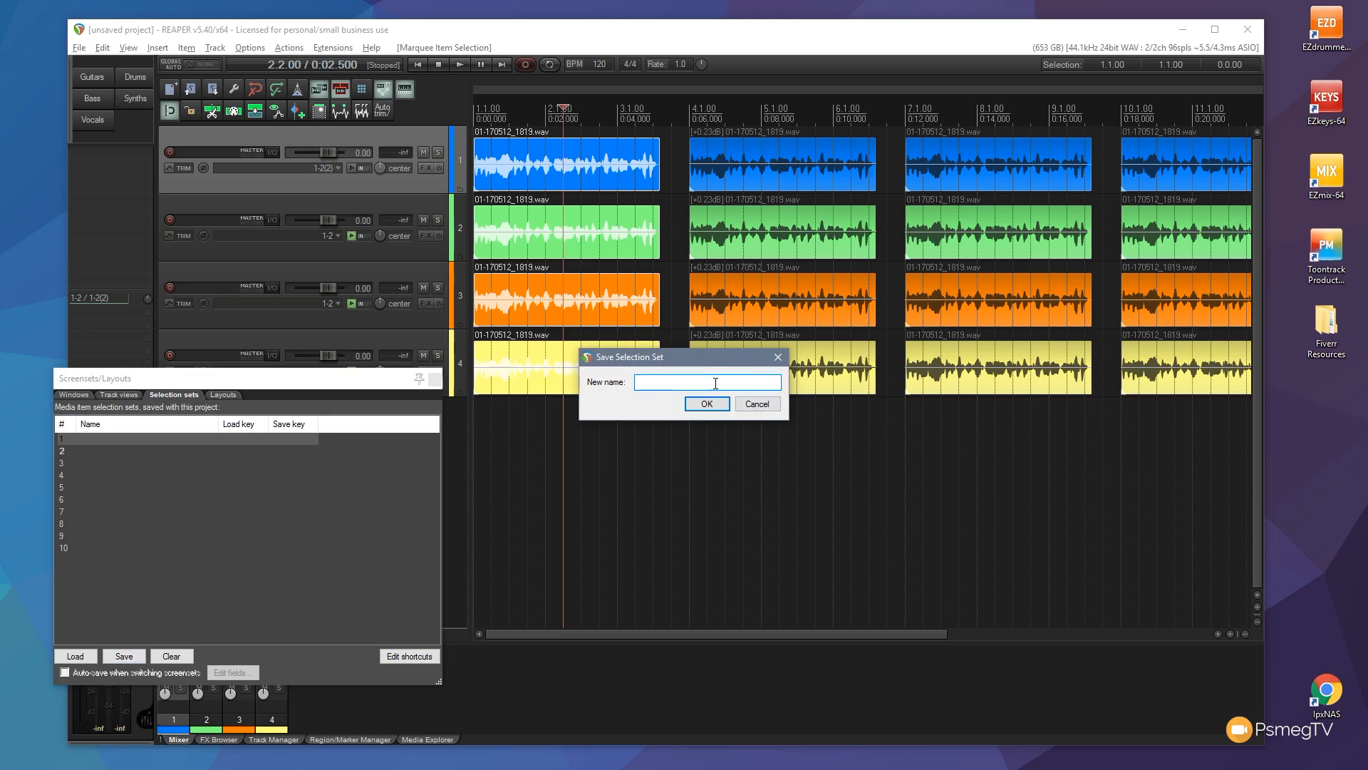
{"action": "type", "text": "Ver"}
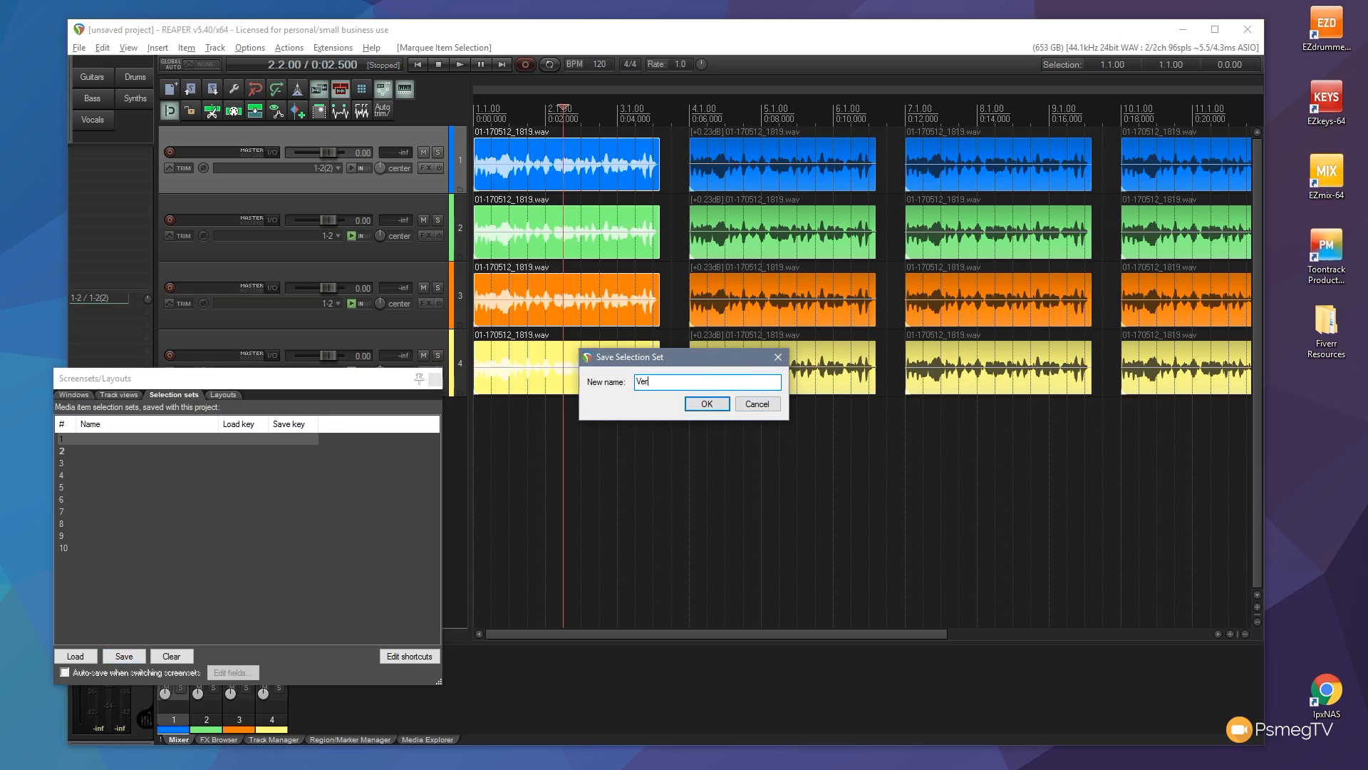
{"action": "left_click", "coordinate": [706, 404]}
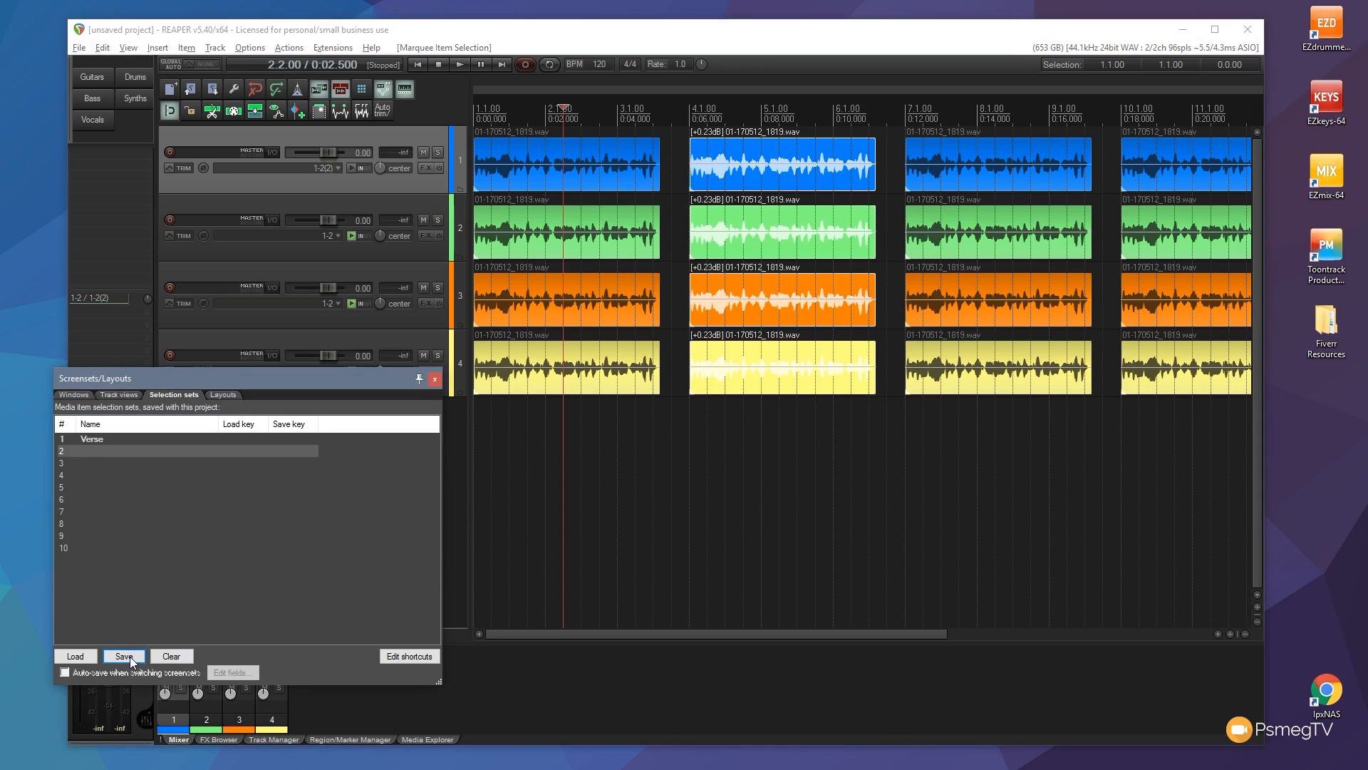
- Save the selected second items on all four tracks as selection set 'Chorus'
{"action": "left_click", "coordinate": [123, 655]}
{"action": "type", "text": "Chorus"}
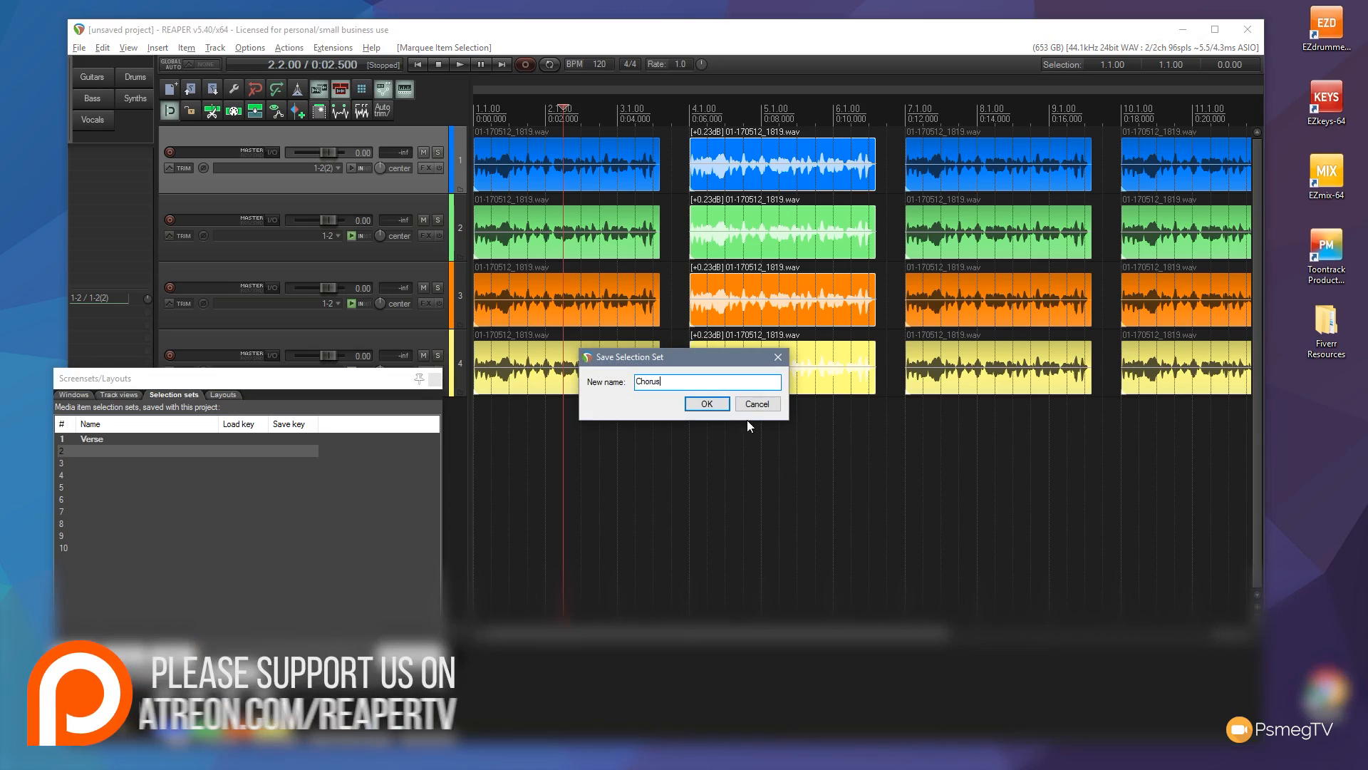
{"action": "left_click", "coordinate": [706, 404]}
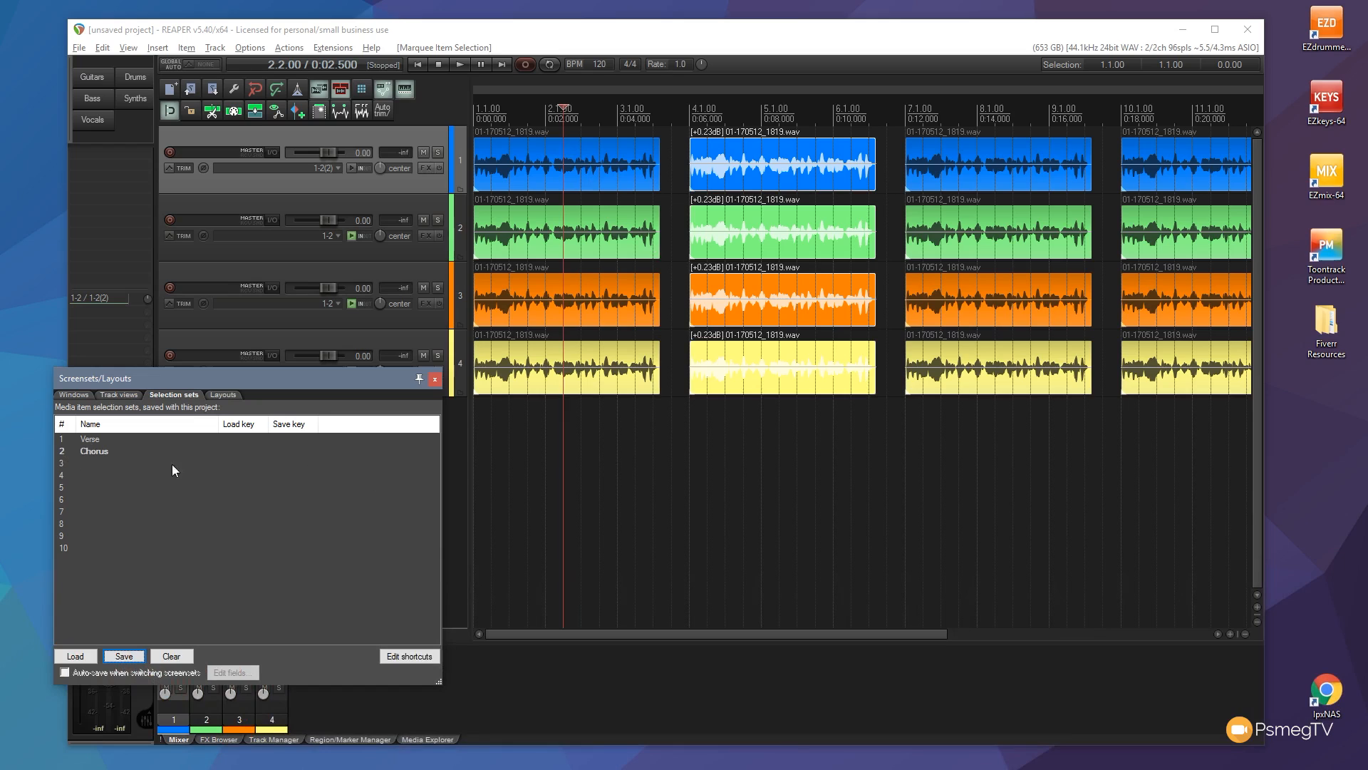
{"action": "mouse_move", "coordinate": [90, 445]}
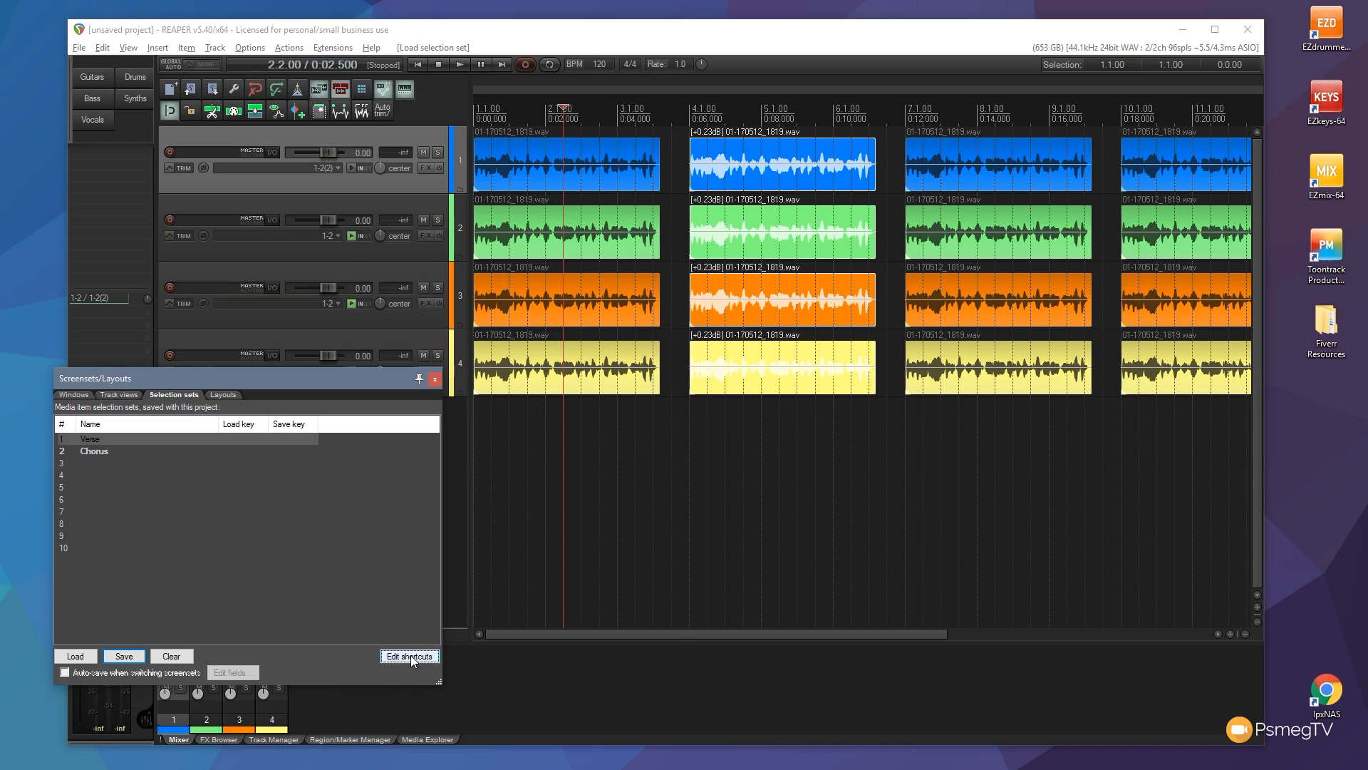
{"action": "left_click", "coordinate": [409, 655]}
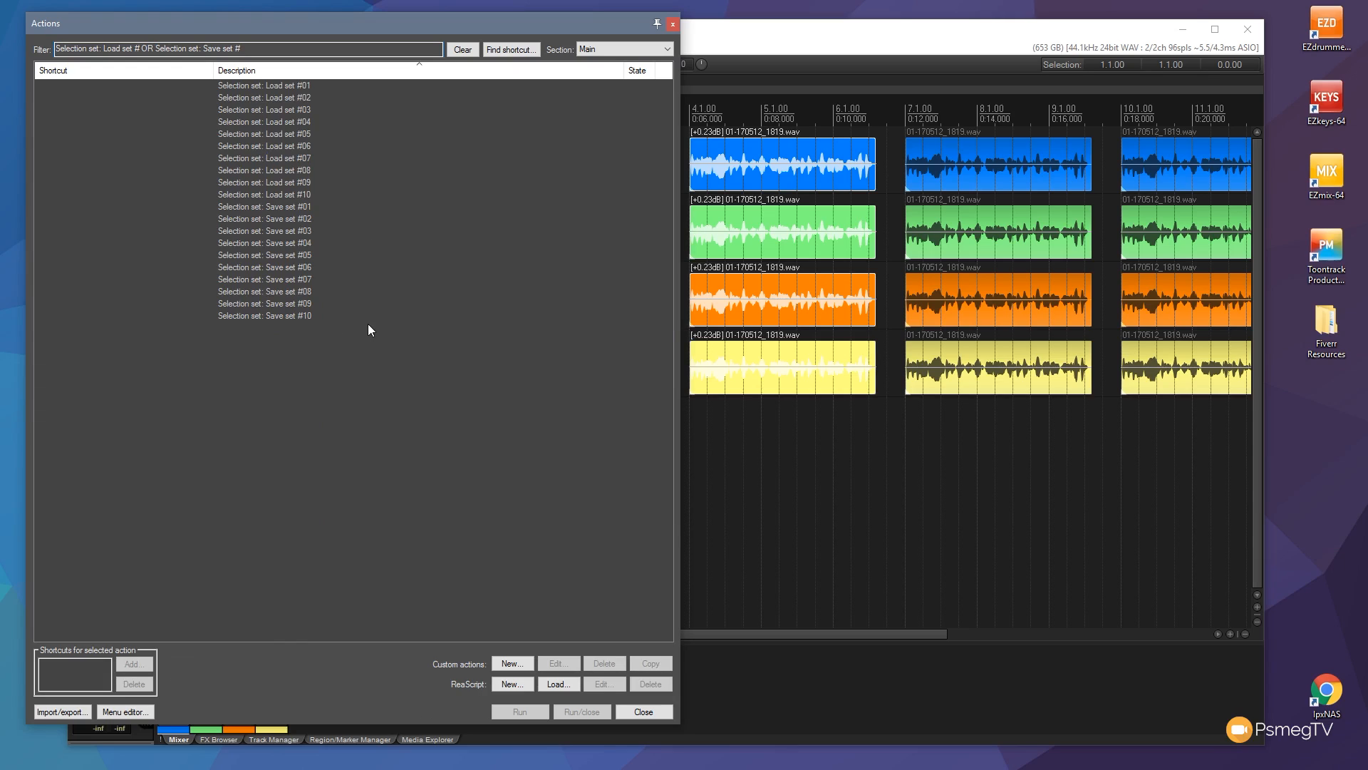
{"action": "mouse_move", "coordinate": [288, 99]}
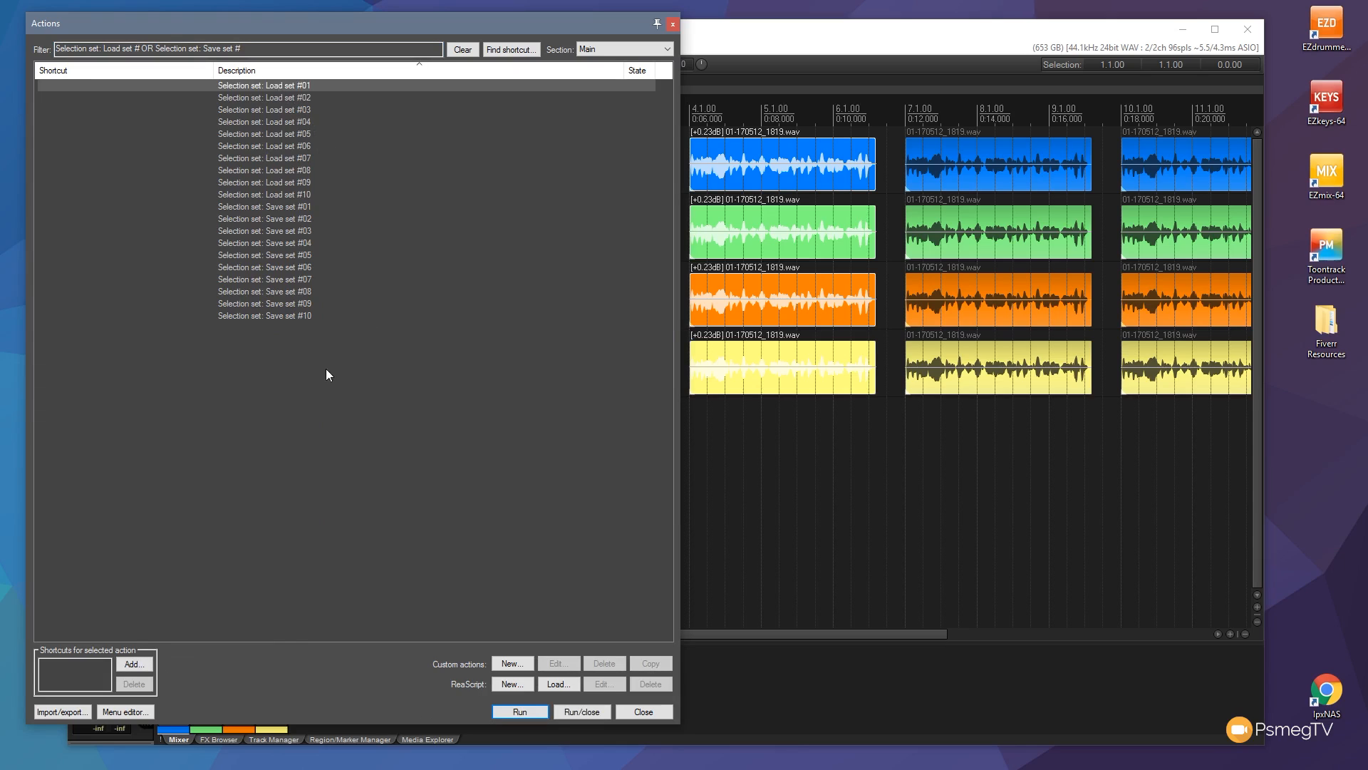
{"action": "mouse_move", "coordinate": [444, 696]}
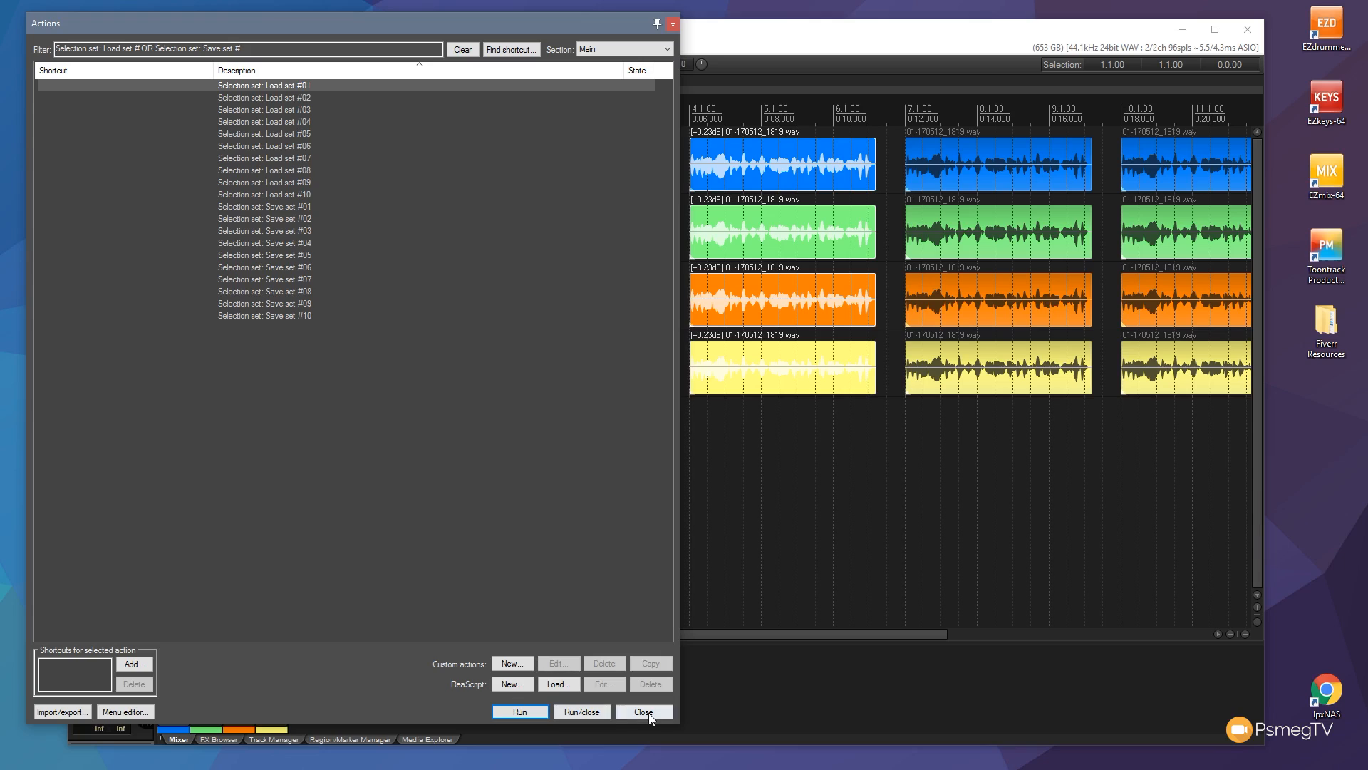
{"action": "left_click", "coordinate": [642, 711]}
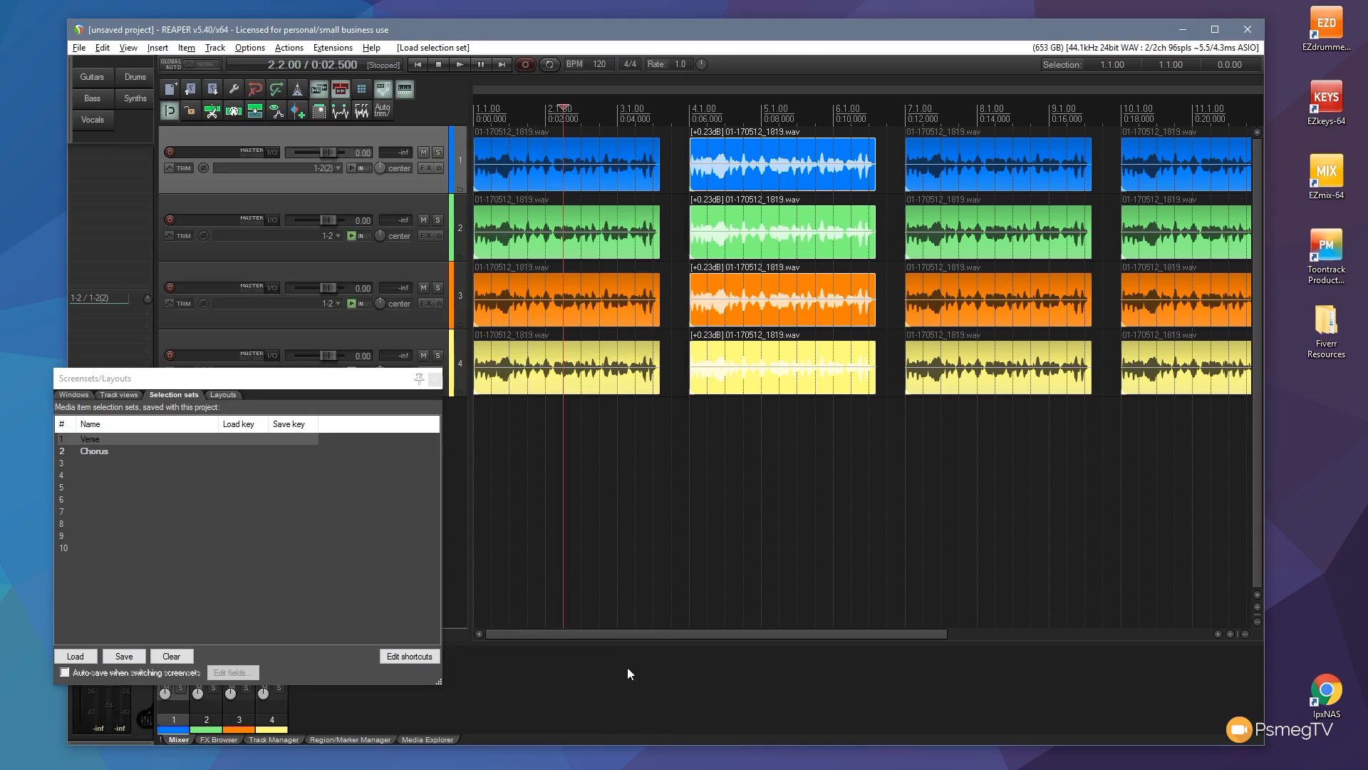
{"action": "mouse_move", "coordinate": [539, 432]}
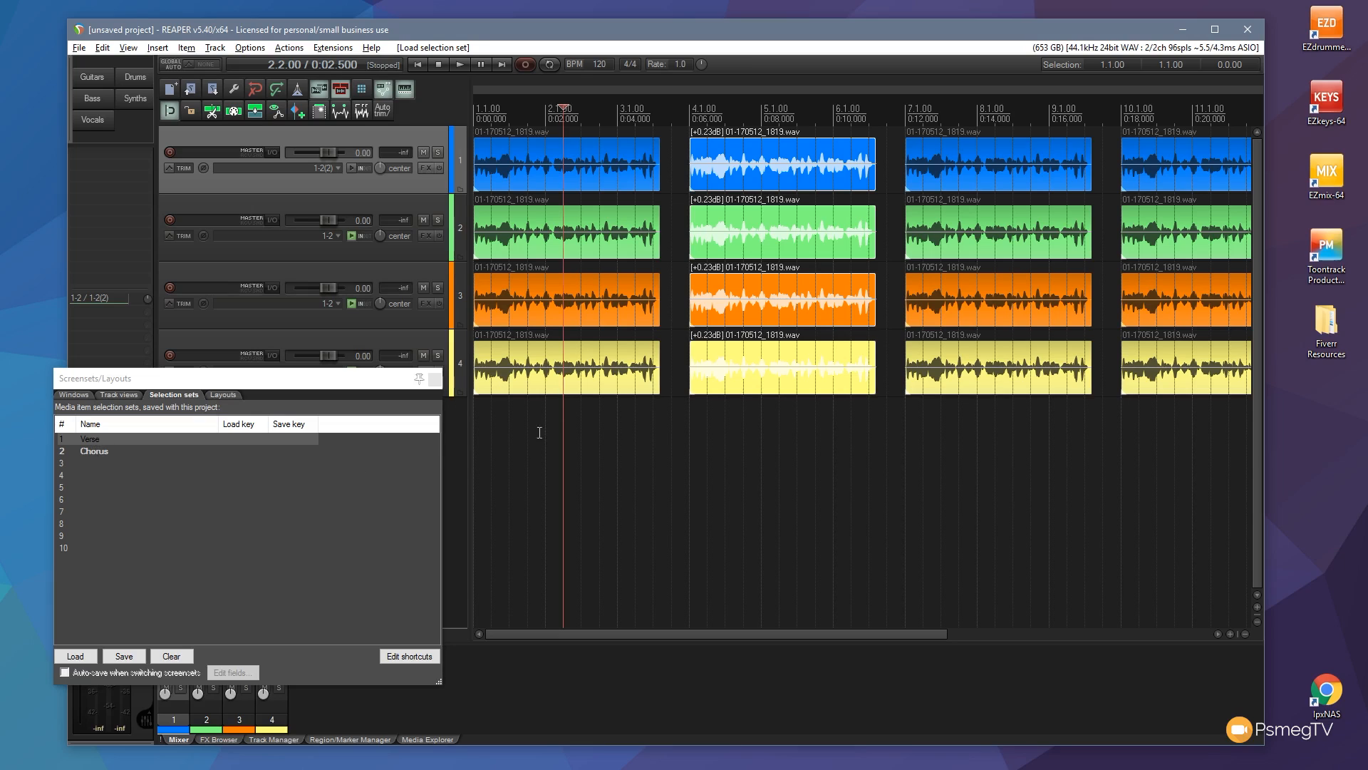
{"action": "mouse_move", "coordinate": [201, 481]}
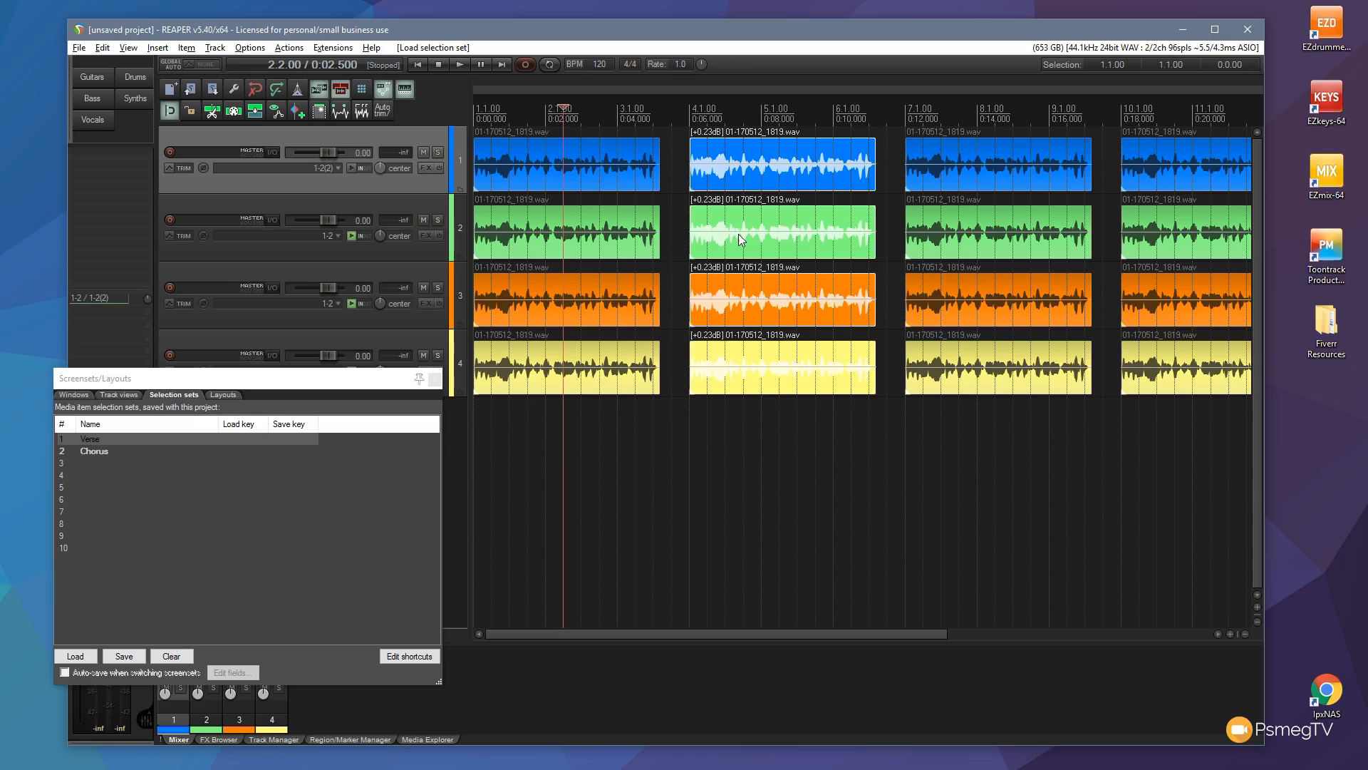
- Recall the Verse set and give its four items a different fade-in curve shape
{"action": "left_click", "coordinate": [91, 438]}
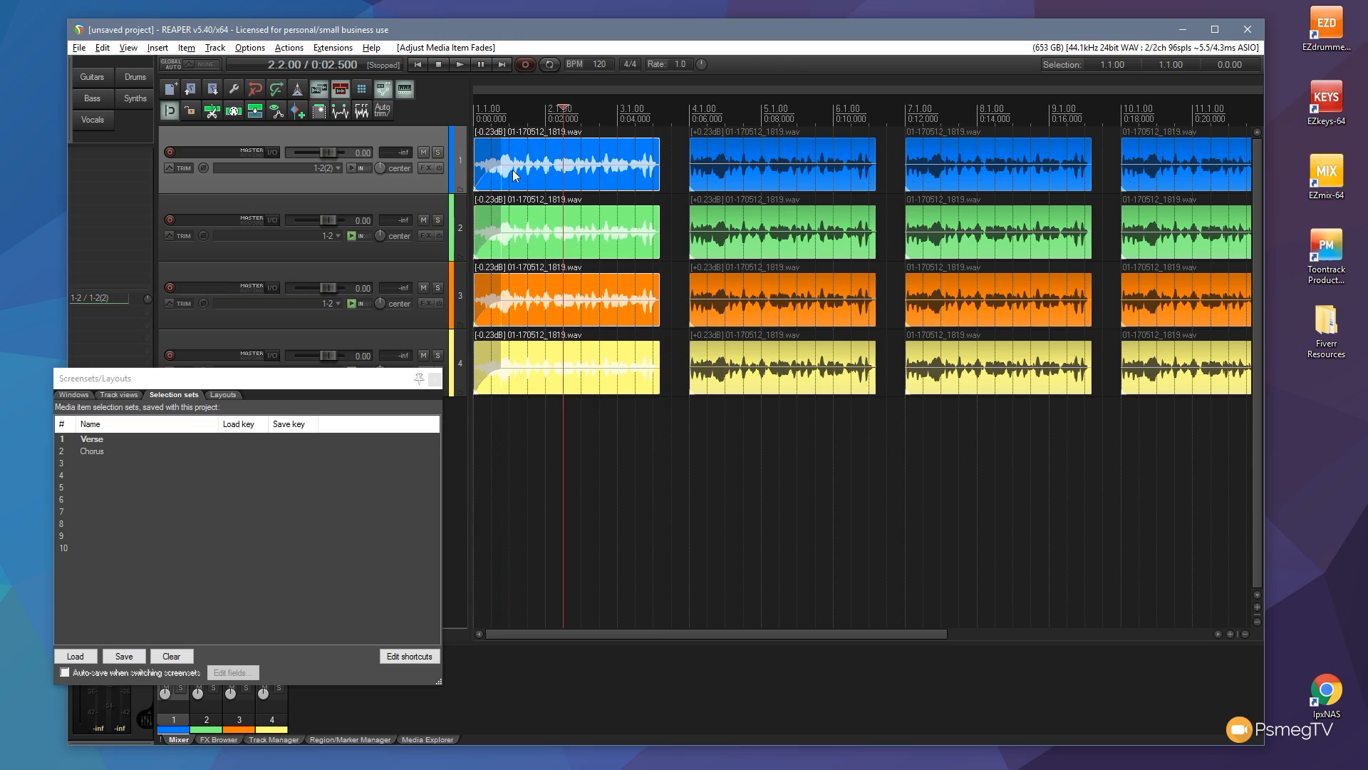
{"action": "mouse_move", "coordinate": [513, 176]}
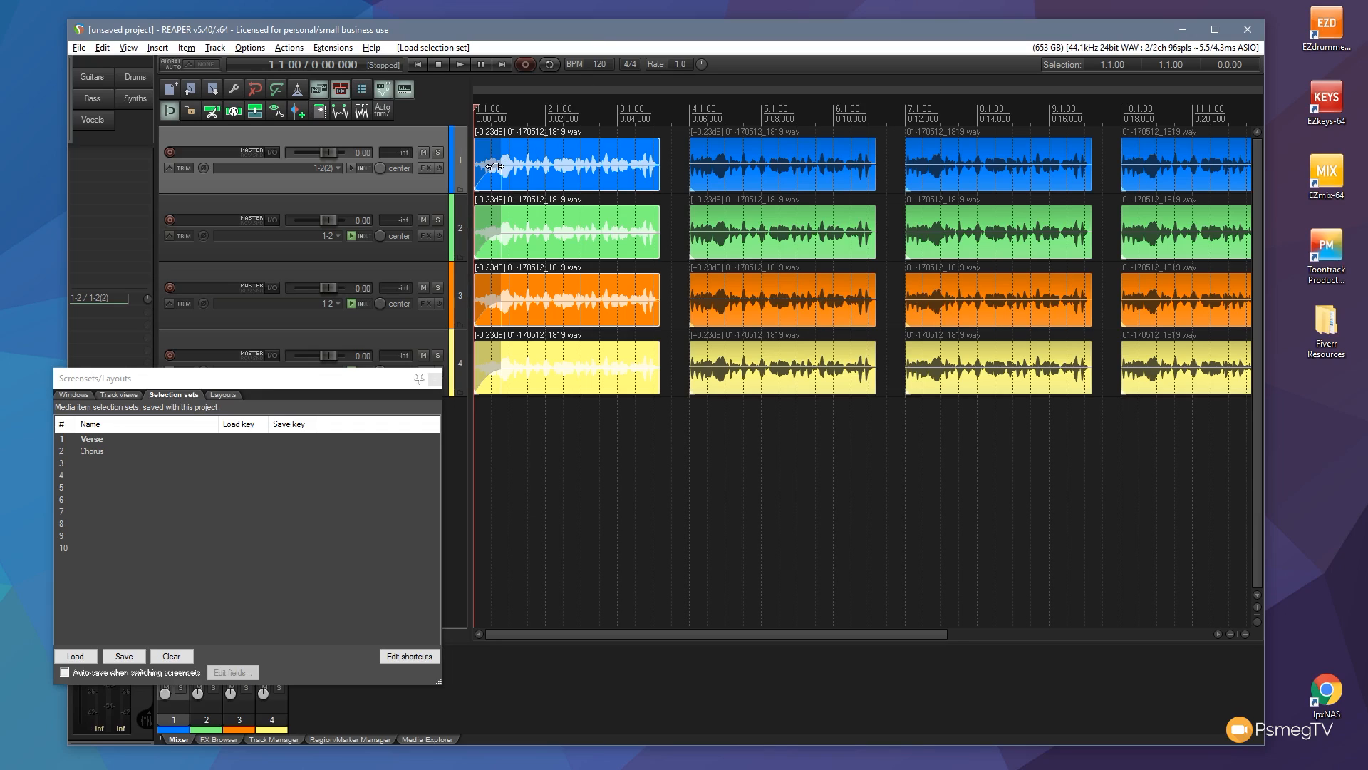
{"action": "mouse_move", "coordinate": [489, 171]}
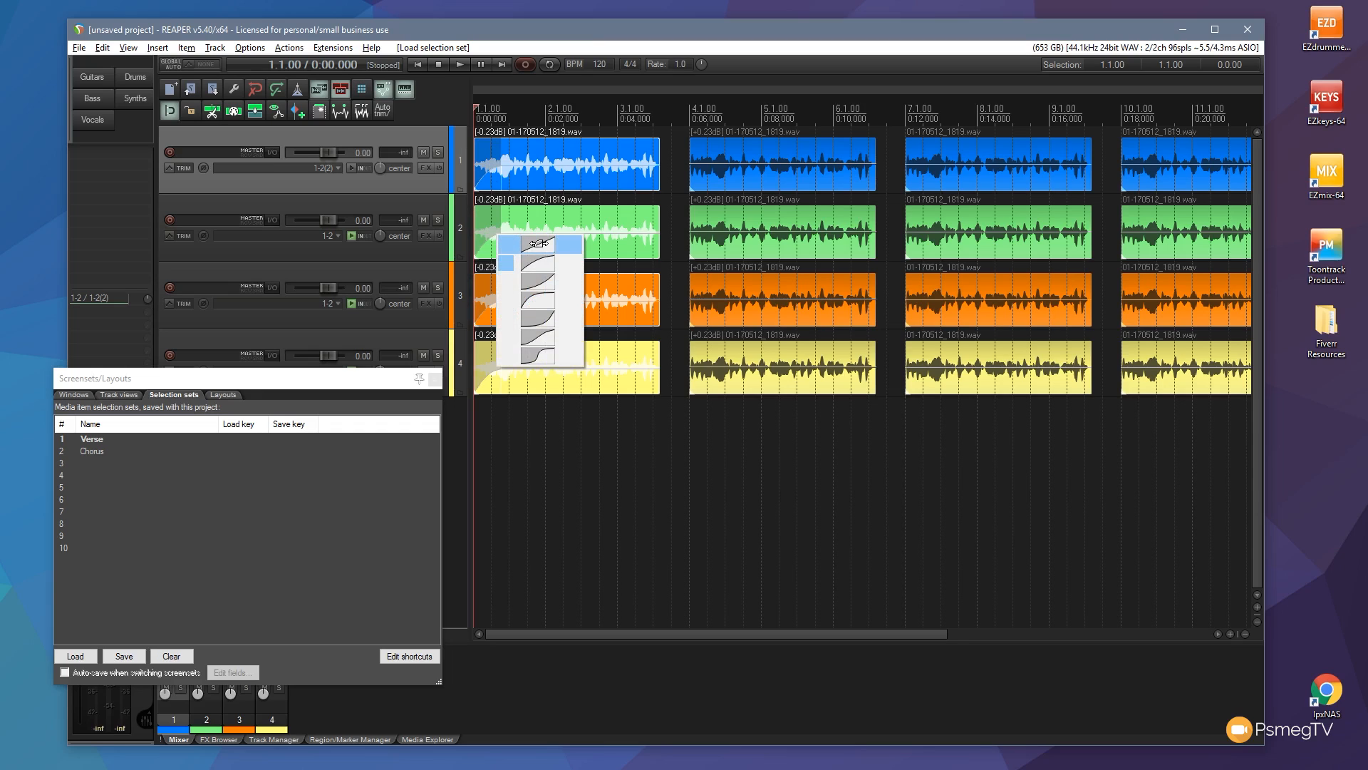
{"action": "left_click", "coordinate": [539, 261]}
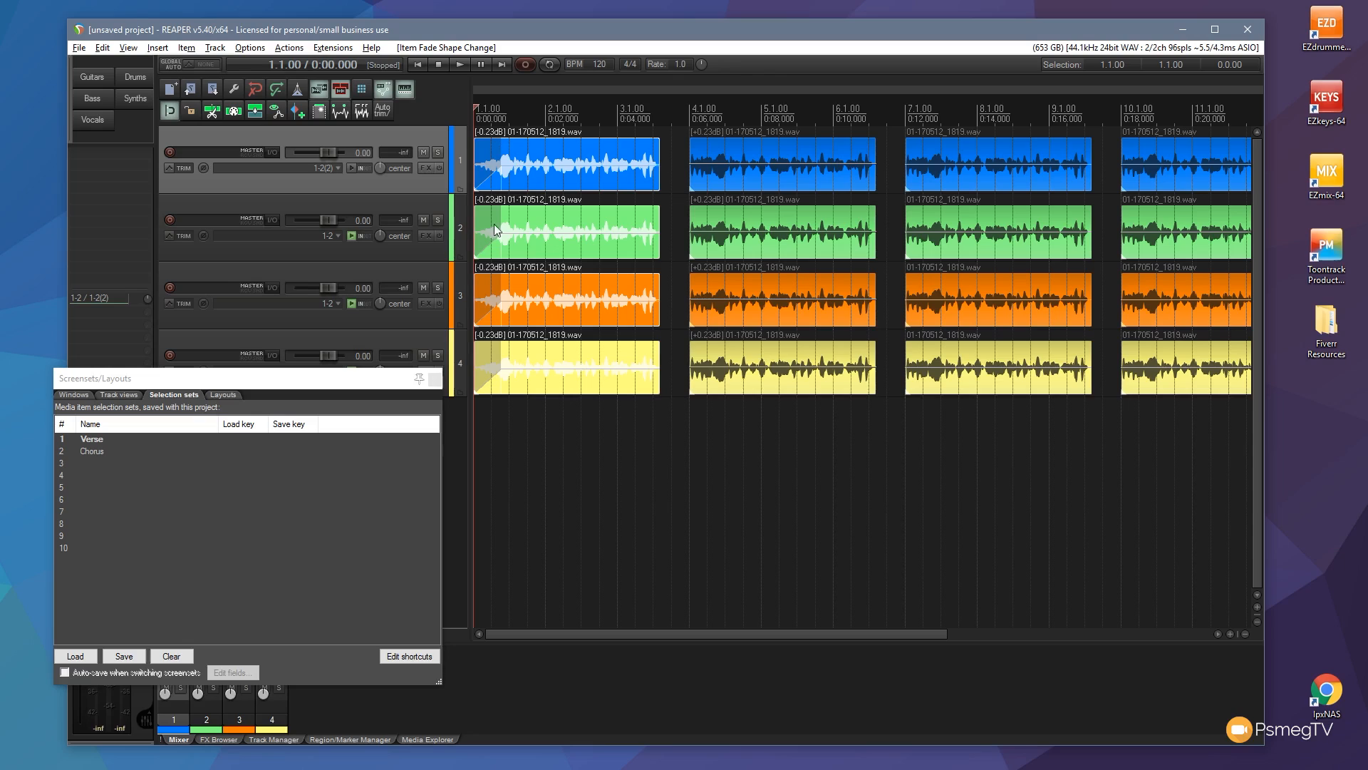
{"action": "mouse_move", "coordinate": [460, 399]}
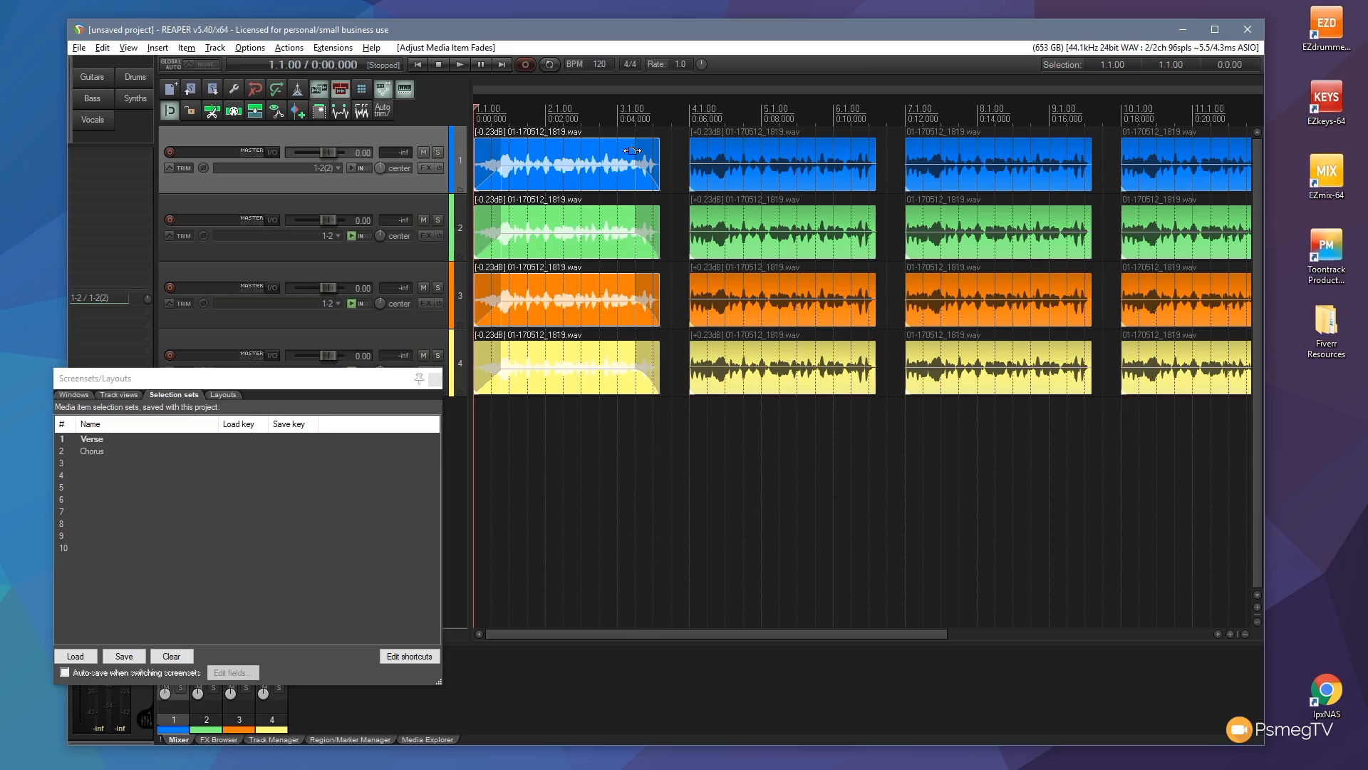
{"action": "mouse_move", "coordinate": [572, 164]}
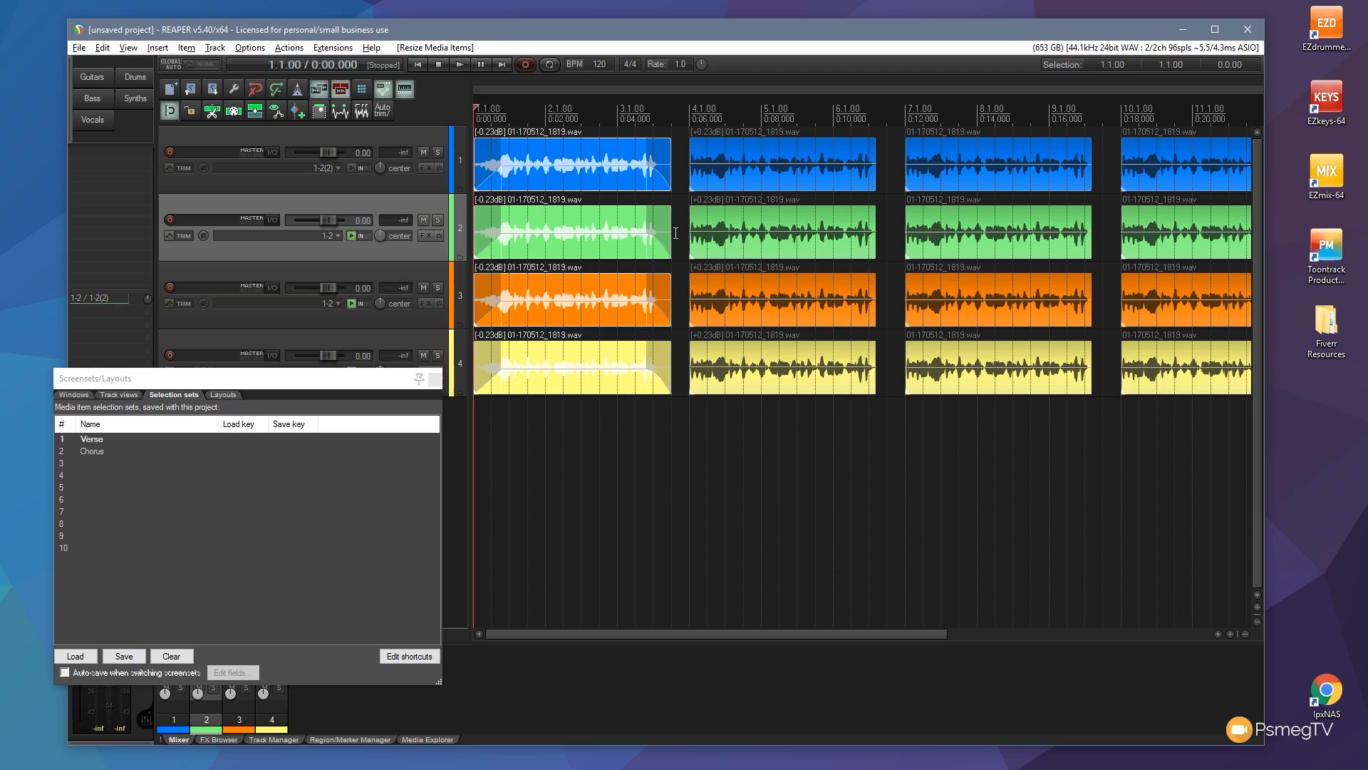
{"action": "left_click", "coordinate": [92, 451]}
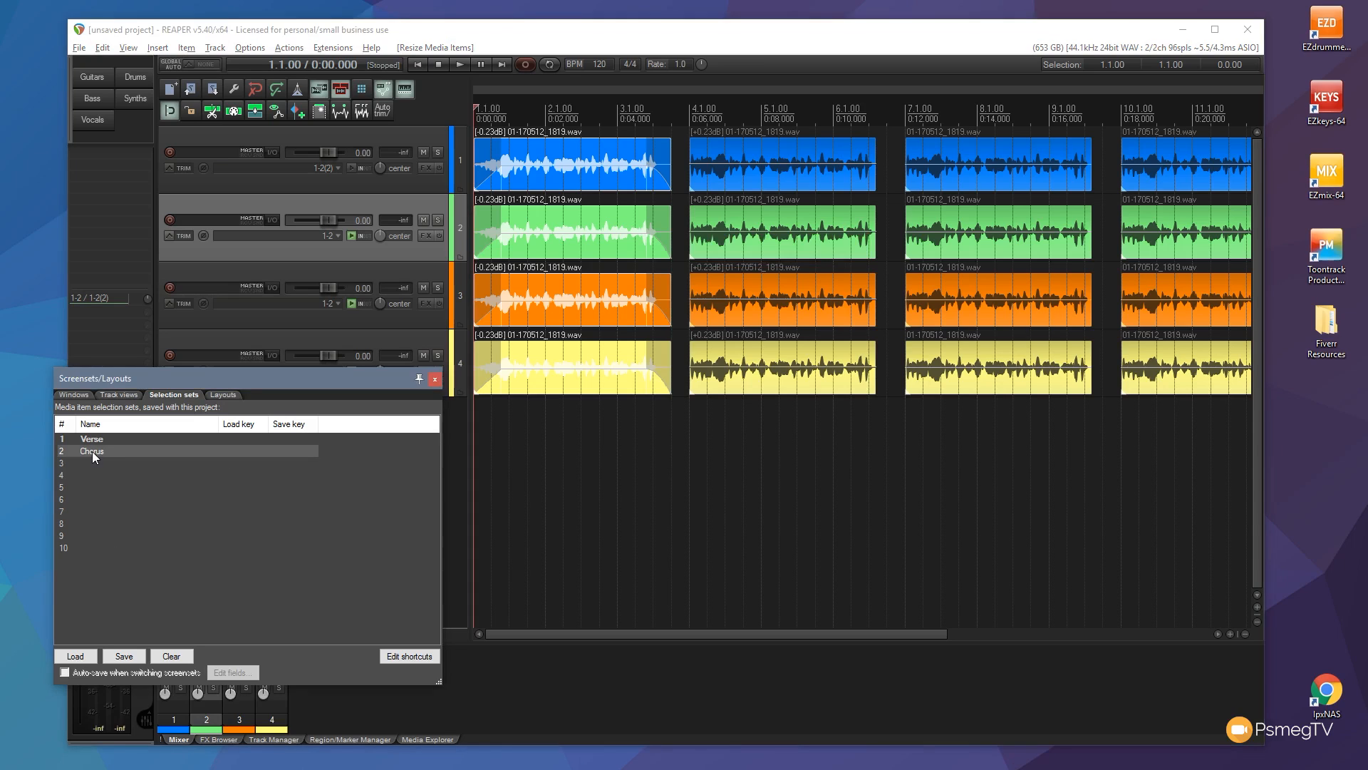
- Recall the Chorus selection set to select the second item on every track
{"action": "left_click", "coordinate": [75, 655]}
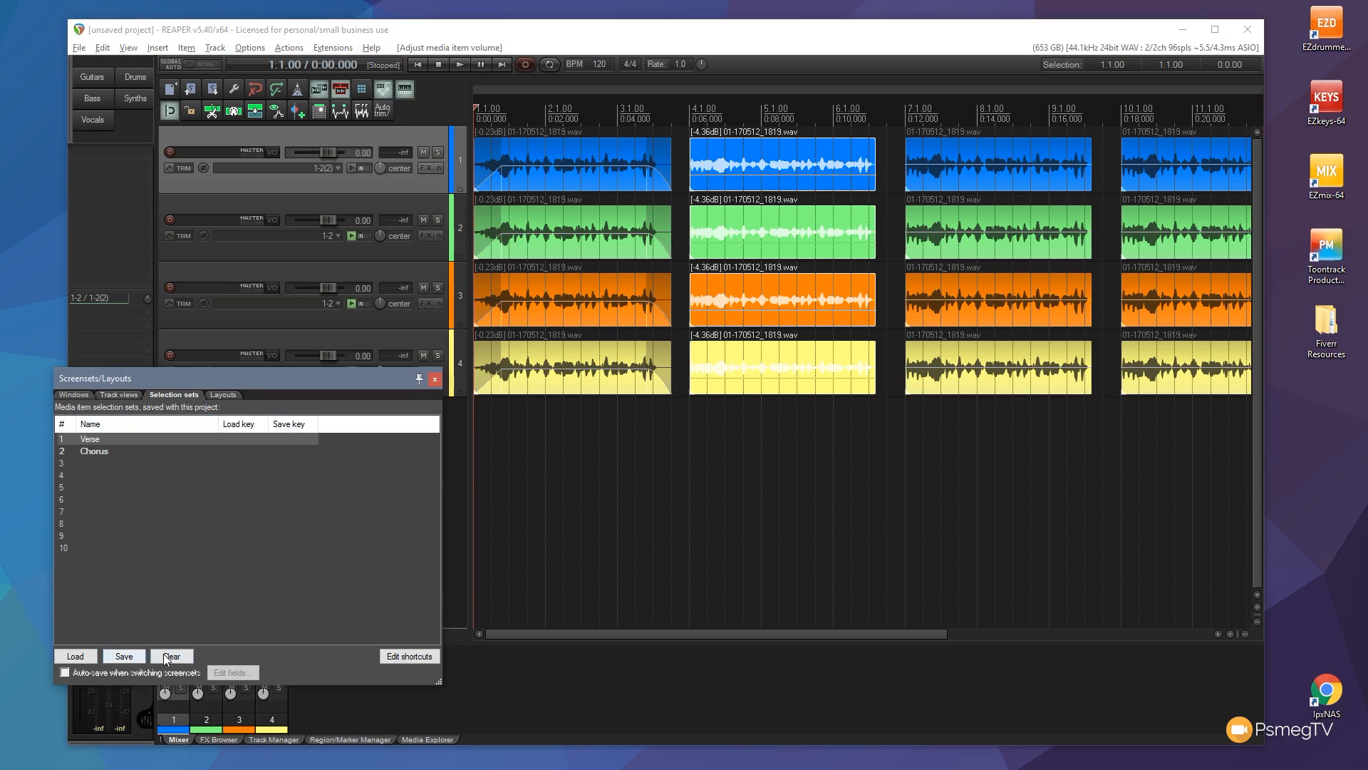
- Clear the Verse and Chorus sets, deselect items, and save four scattered items as 'Random'
{"action": "left_click", "coordinate": [171, 655]}
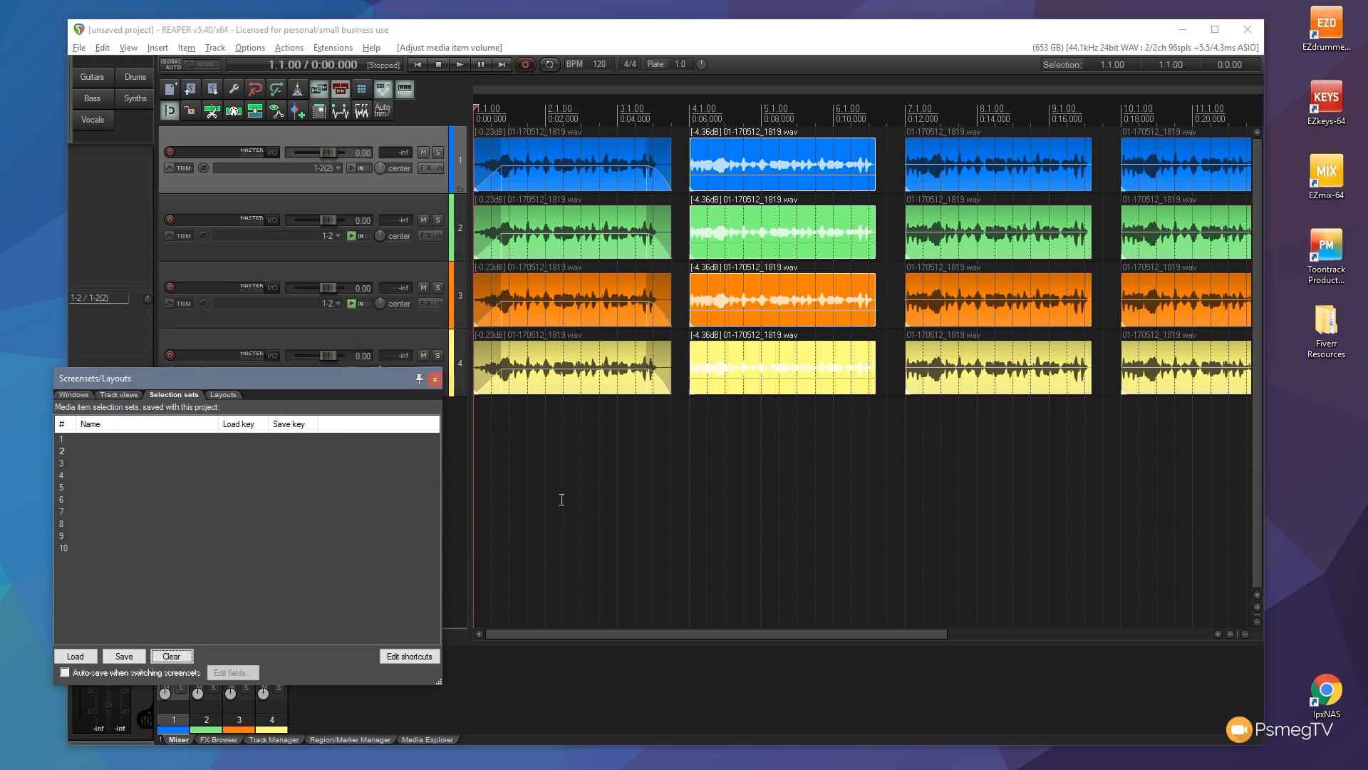
{"action": "left_click", "coordinate": [563, 366]}
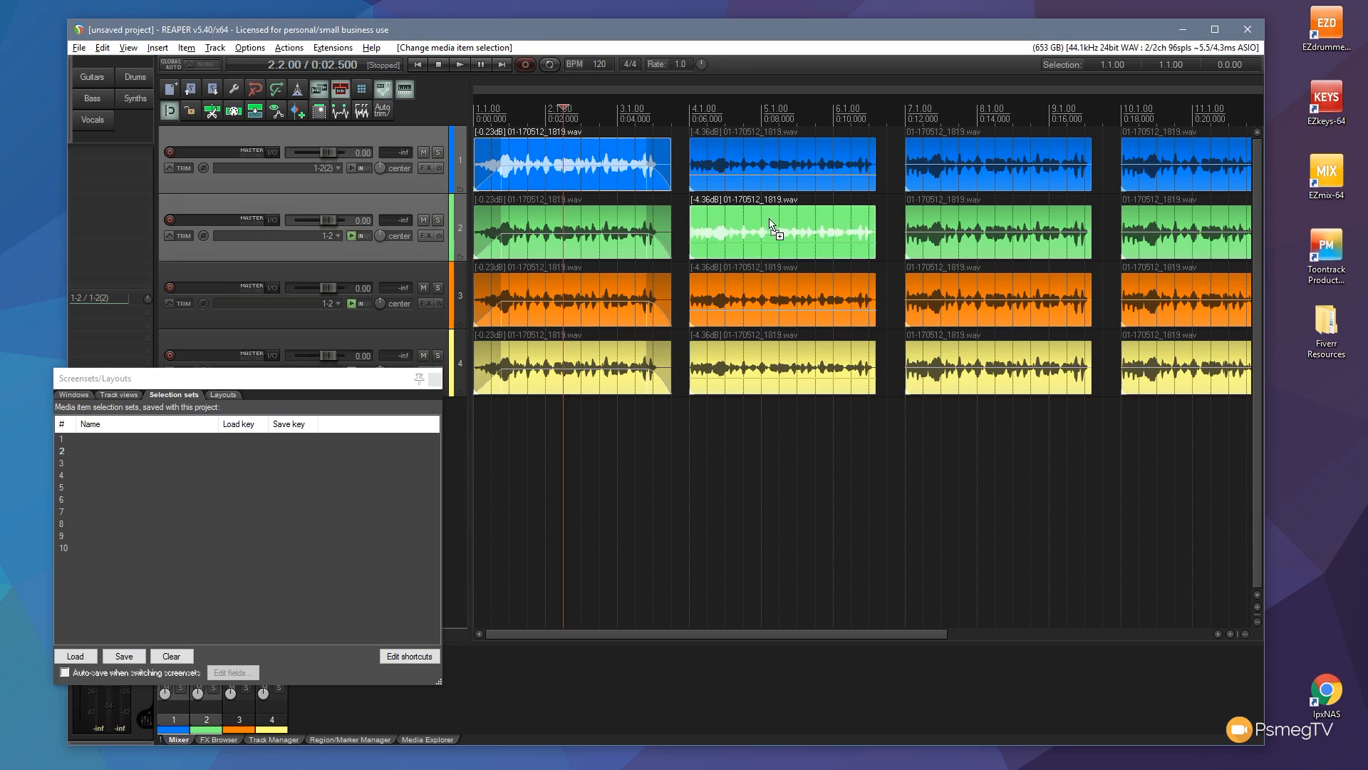
{"action": "mouse_move", "coordinate": [1173, 253]}
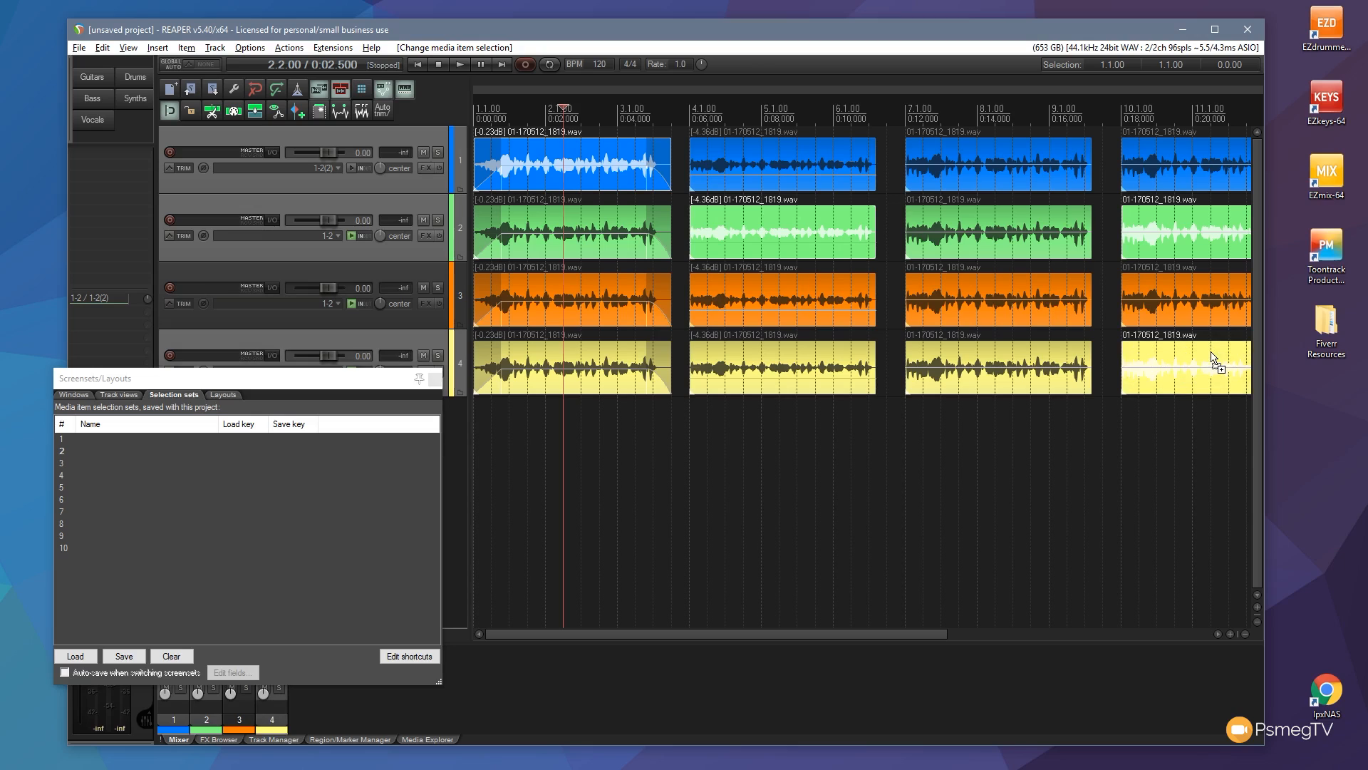
{"action": "mouse_move", "coordinate": [1158, 350]}
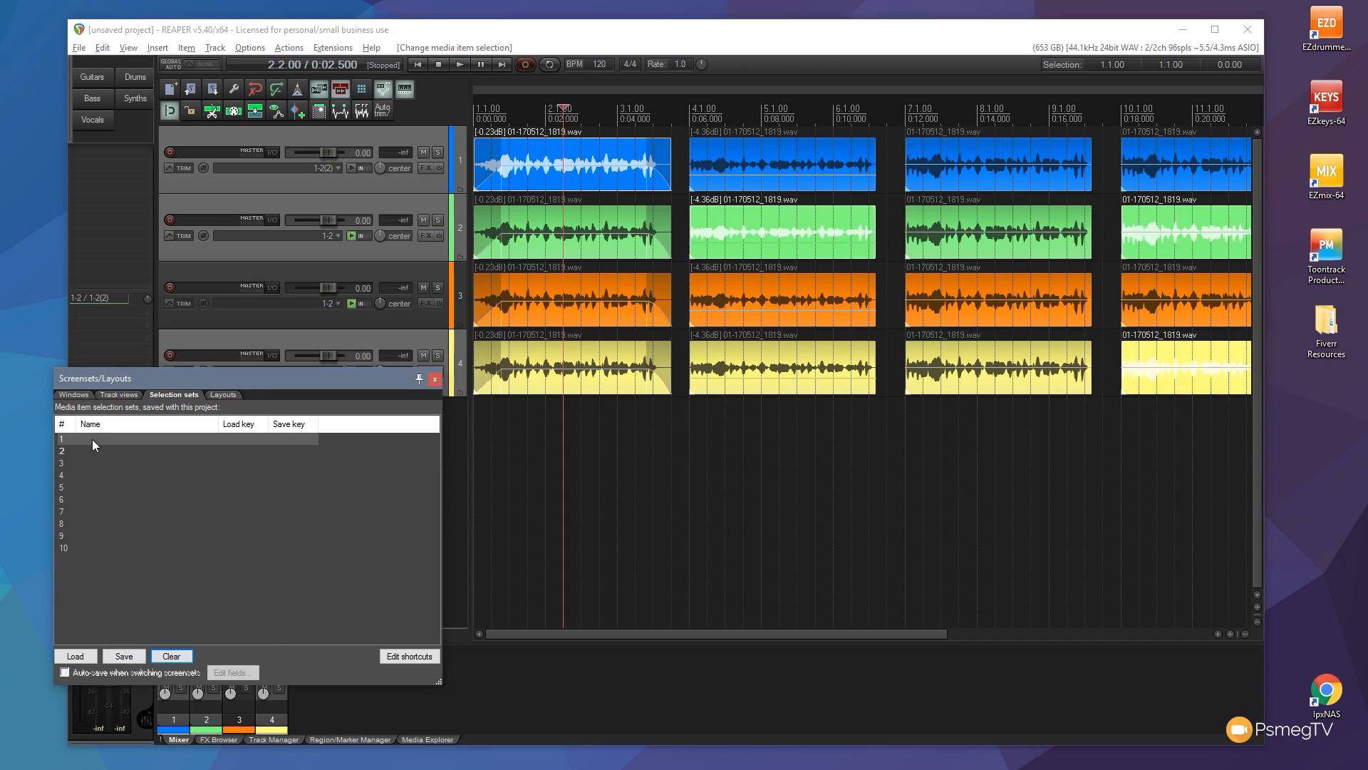
{"action": "left_click", "coordinate": [123, 656]}
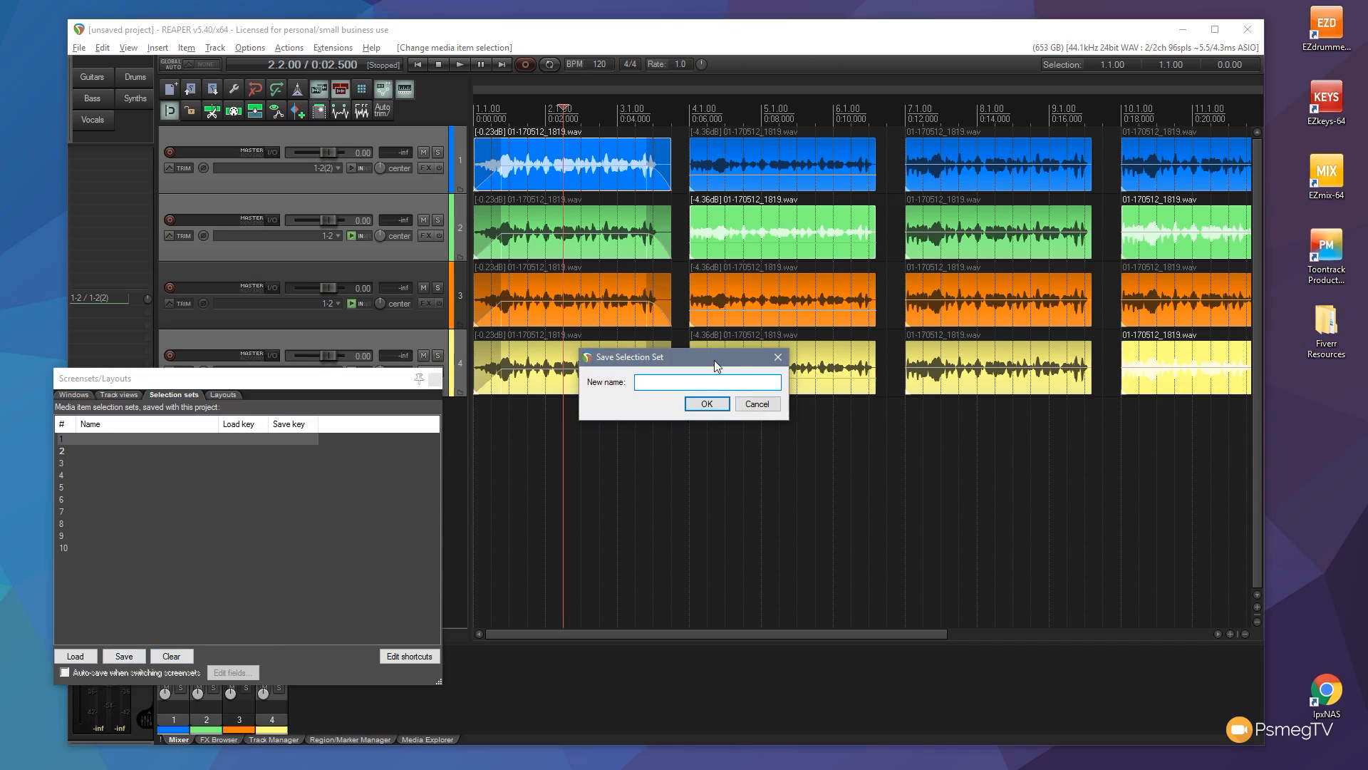
{"action": "type", "text": "Rando."}
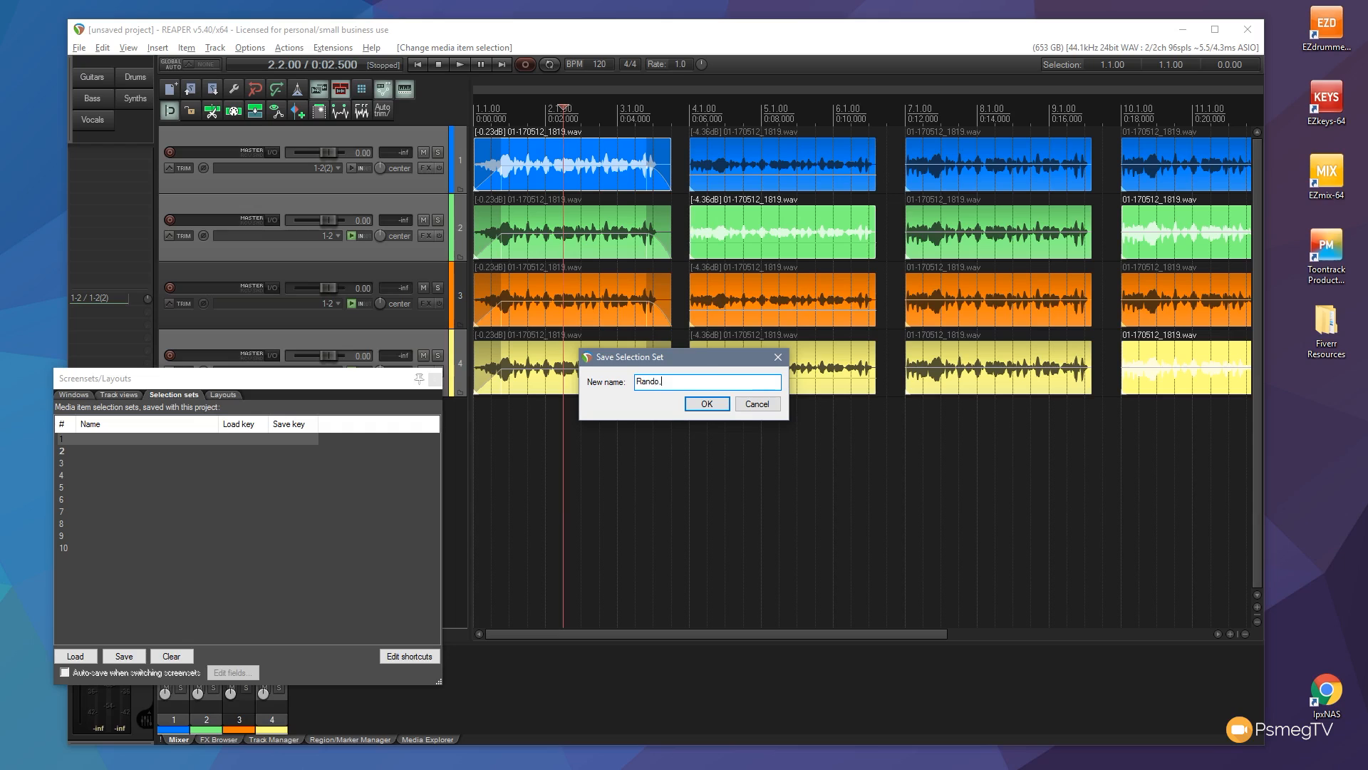
{"action": "type", "text": "m"}
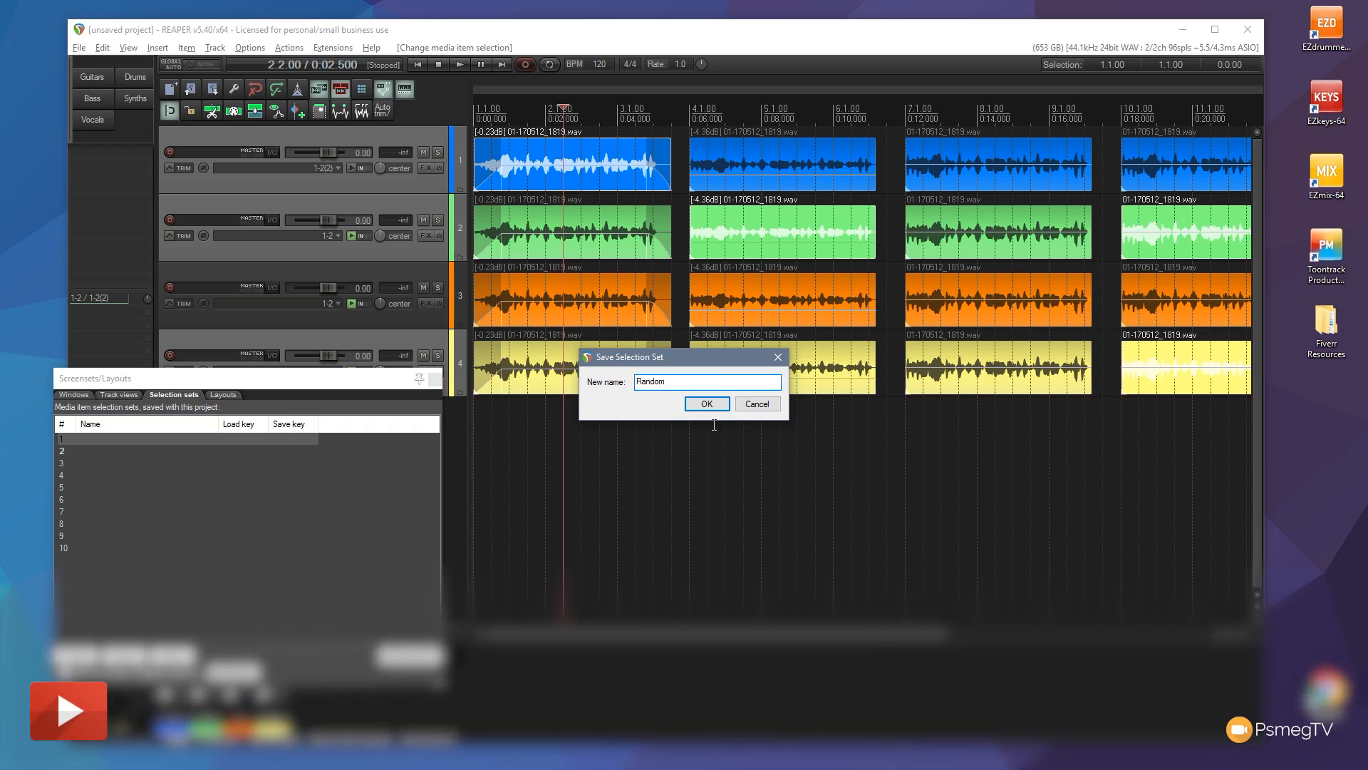
{"action": "left_click", "coordinate": [706, 403]}
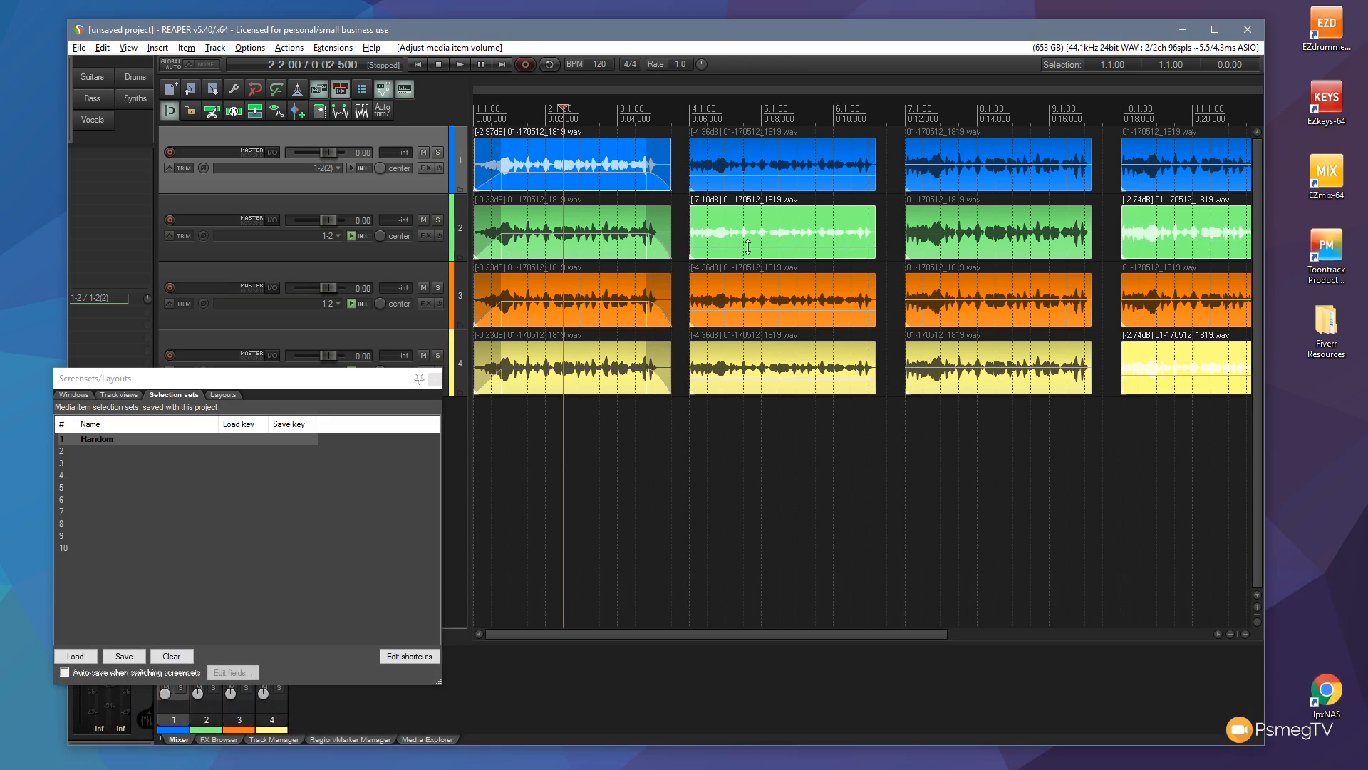
{"action": "mouse_move", "coordinate": [724, 251]}
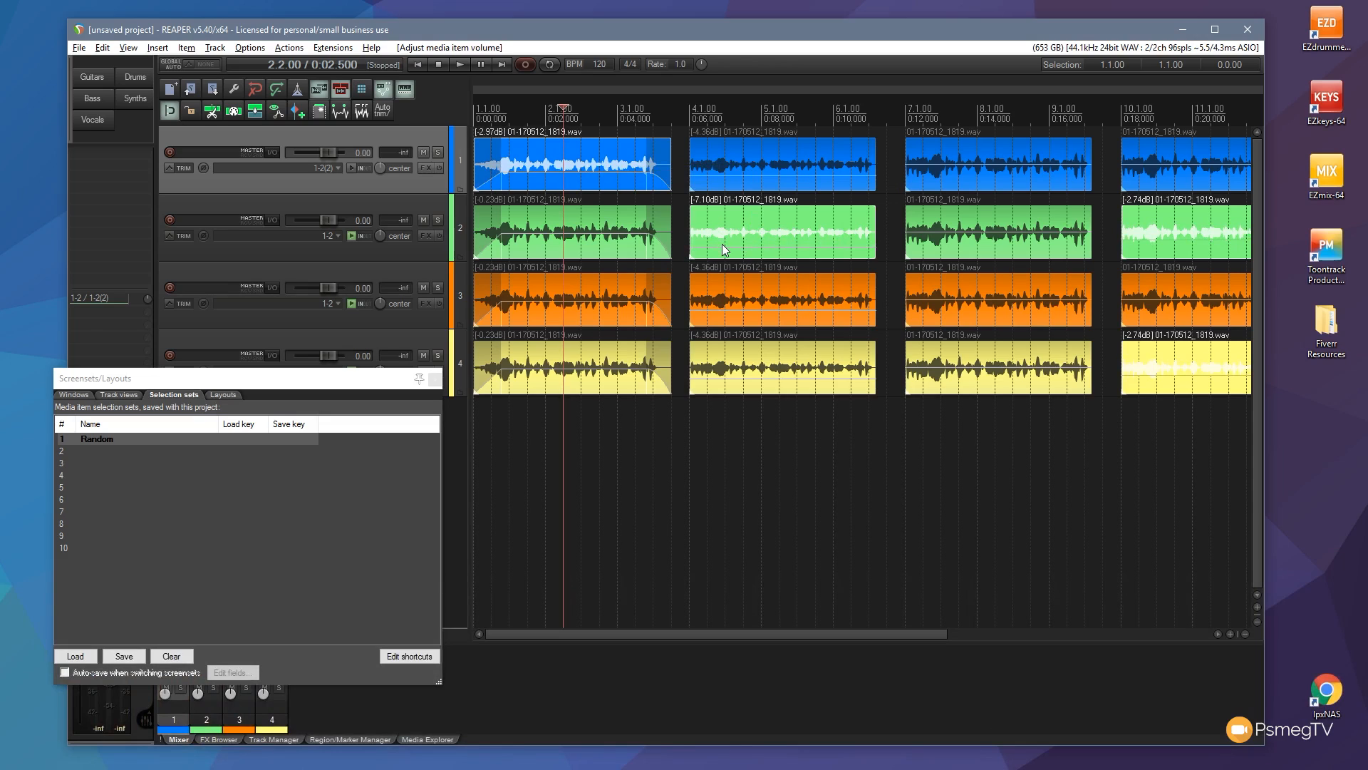
{"action": "mouse_move", "coordinate": [565, 175]}
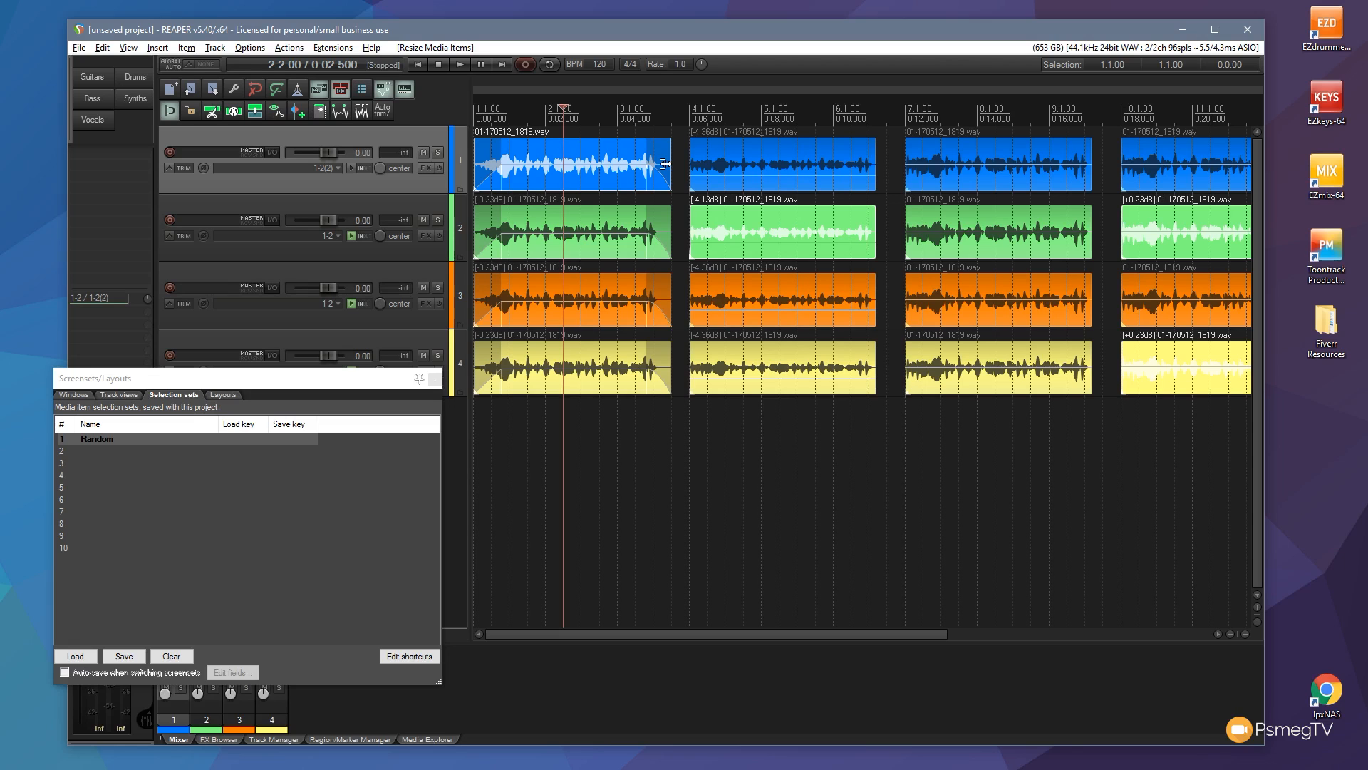
{"action": "mouse_move", "coordinate": [427, 39]}
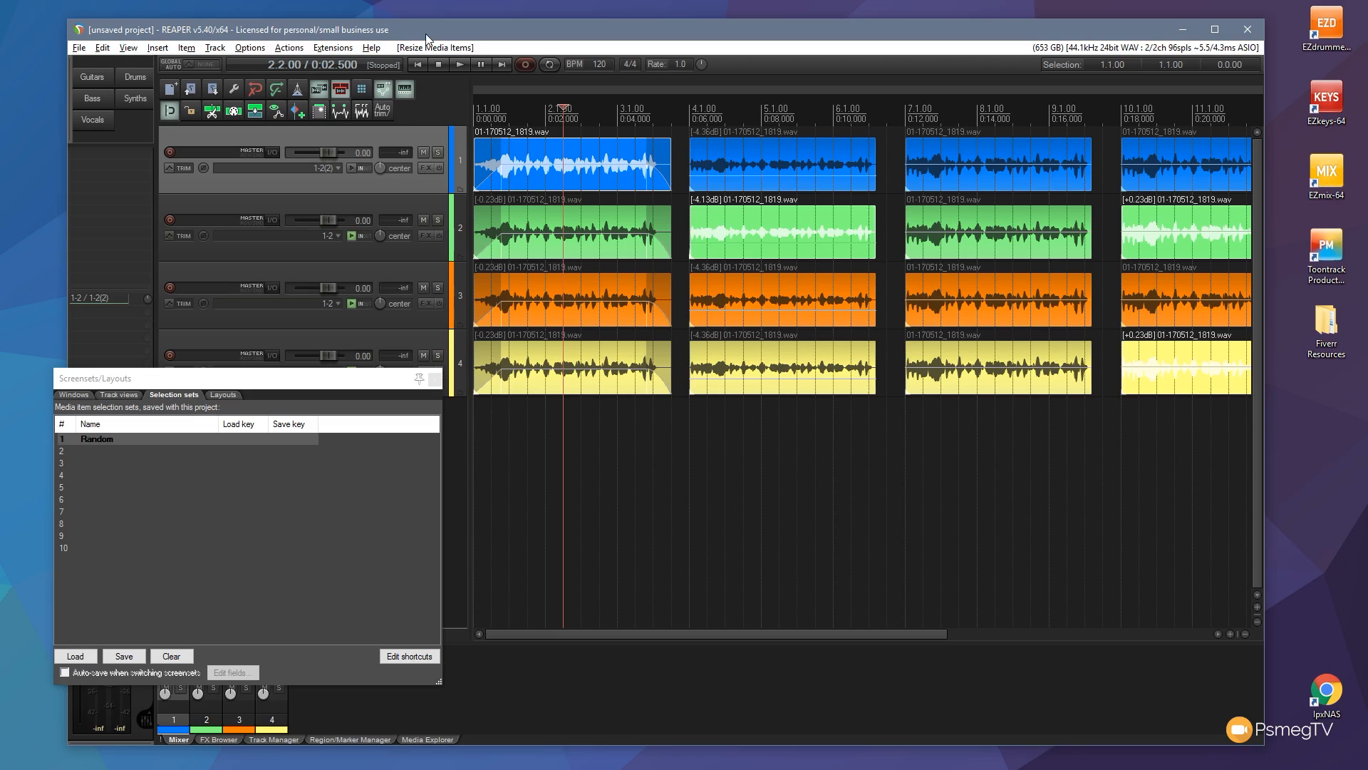